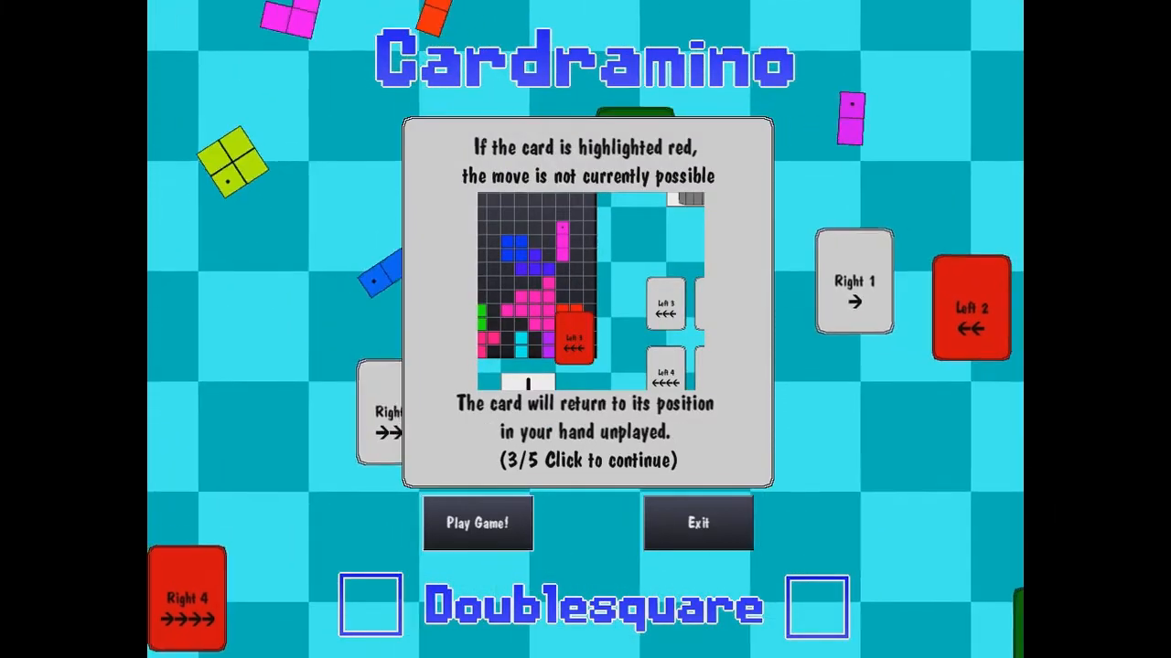
# Page through Cardramino tutorial pages 2–5 and start a new game with Play Game!
pyautogui.click(585, 302)
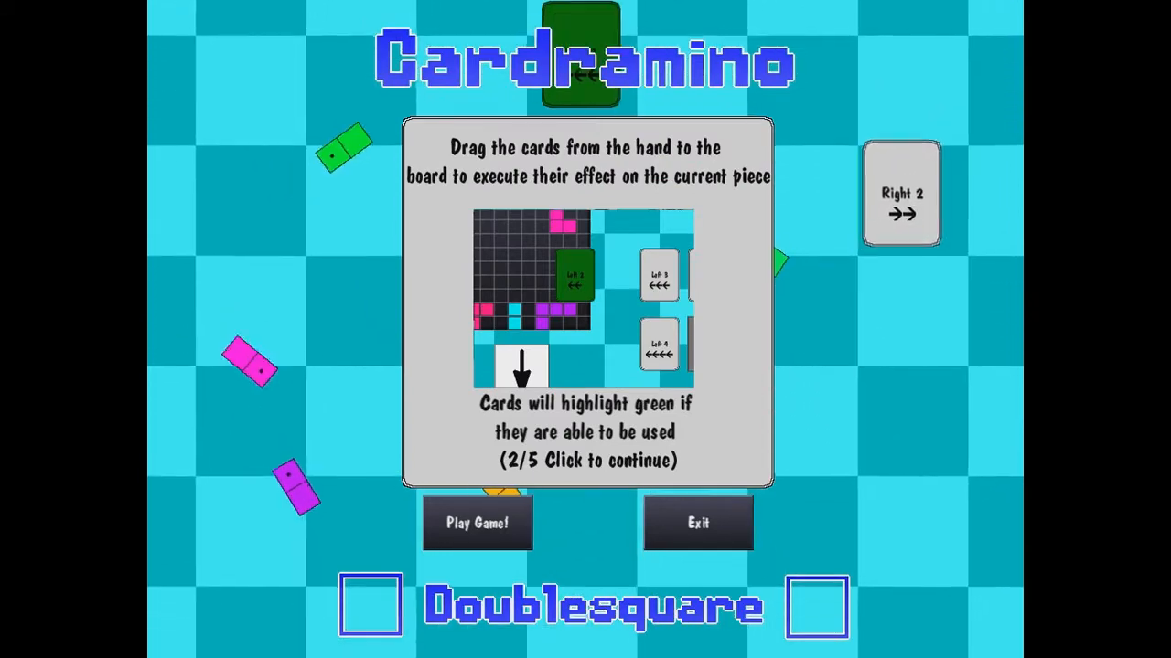
pyautogui.click(585, 302)
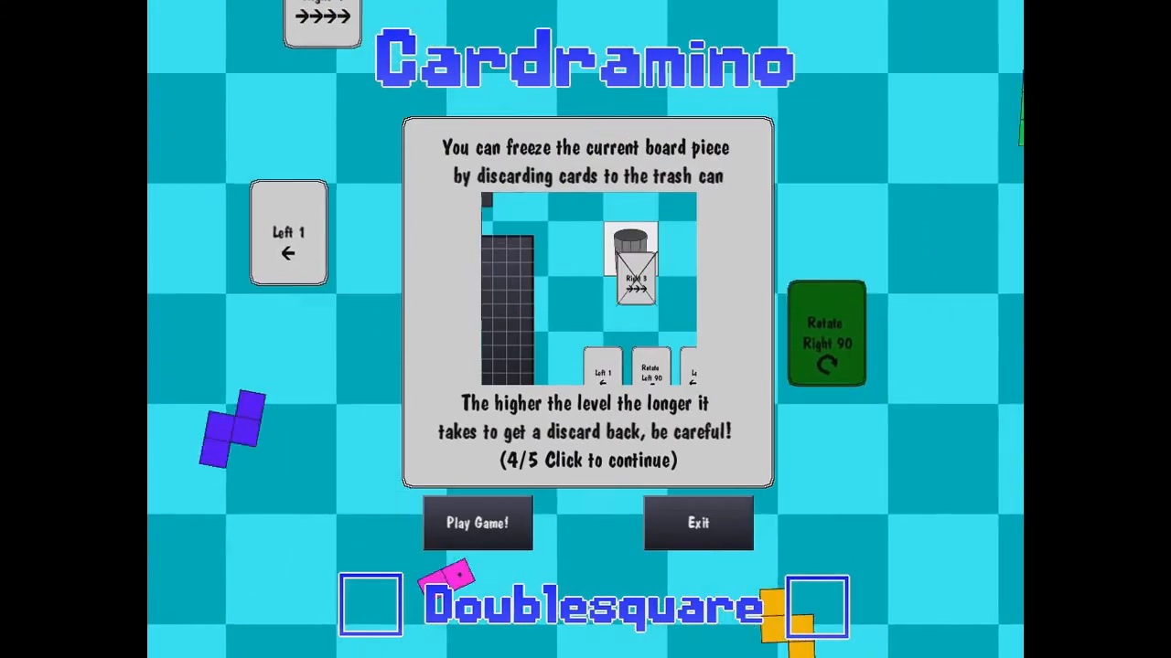
pyautogui.click(585, 302)
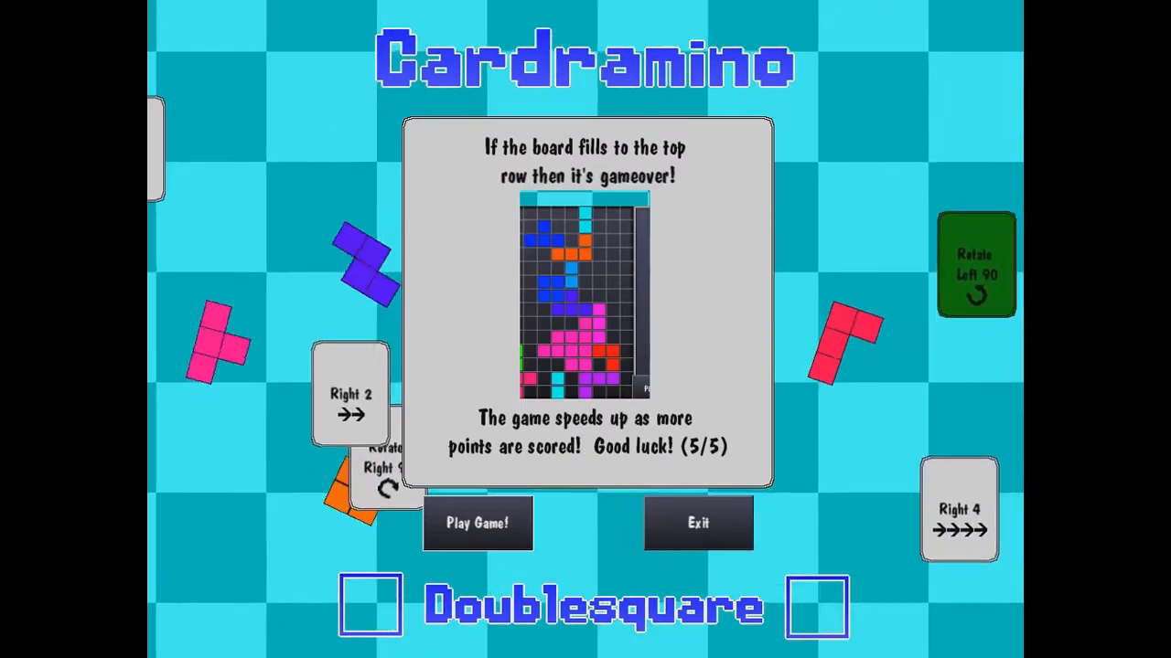
pyautogui.click(478, 524)
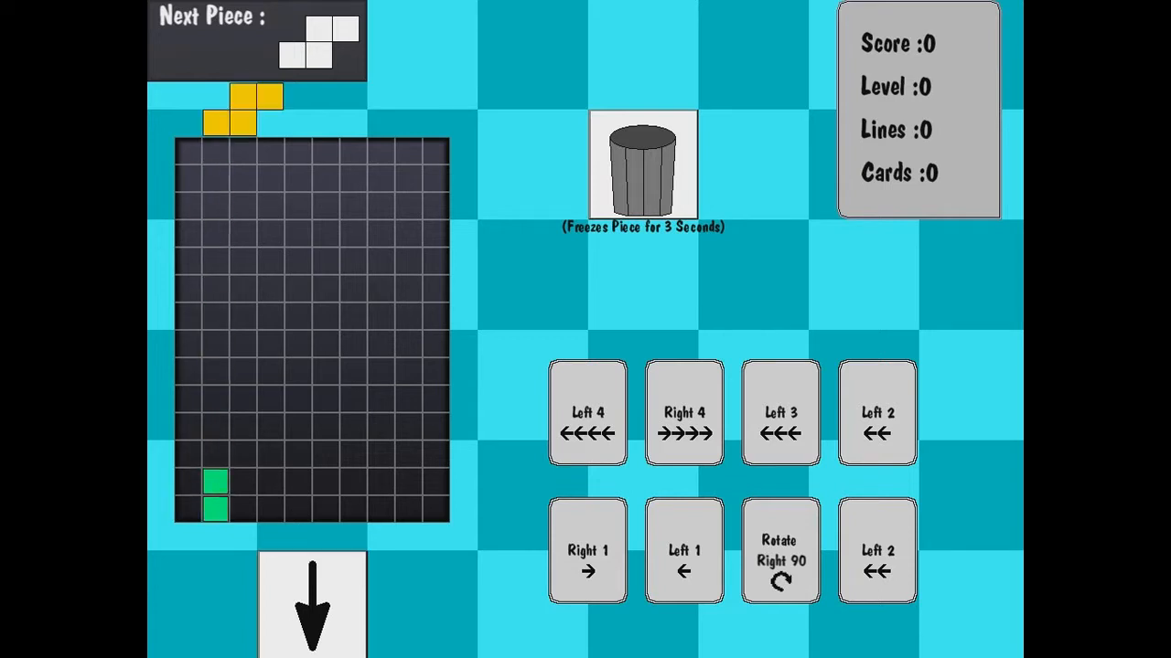
# Steer and rotate the yellow and green pieces onto the stack with hand cards.
pyautogui.click(587, 550)
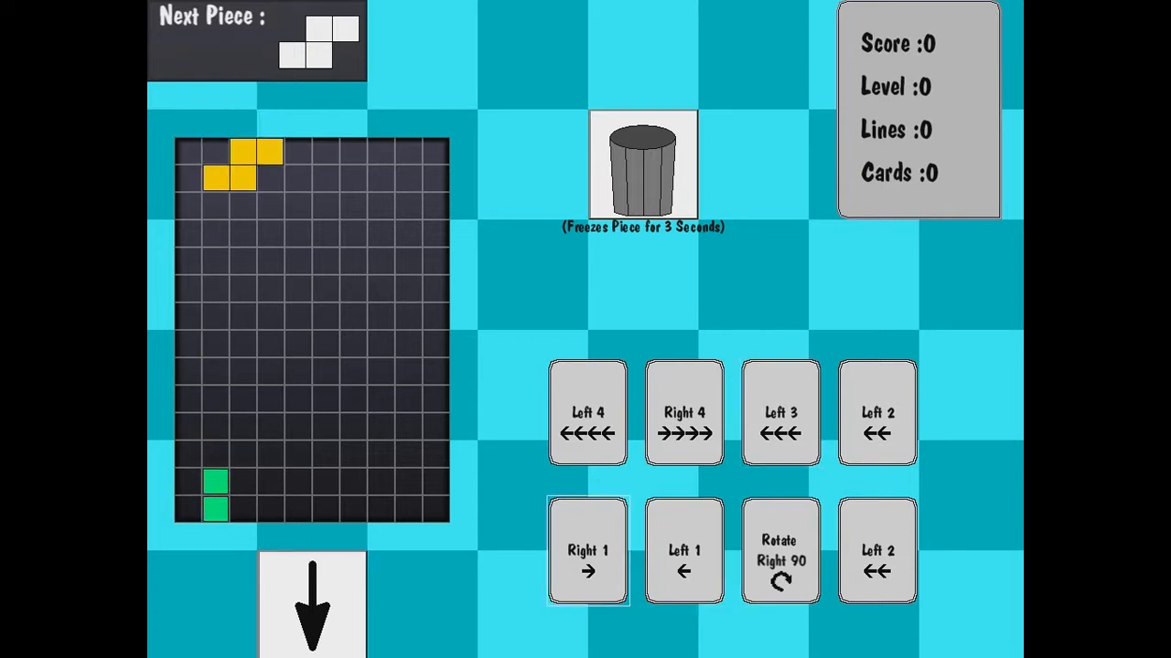
pyautogui.click(588, 551)
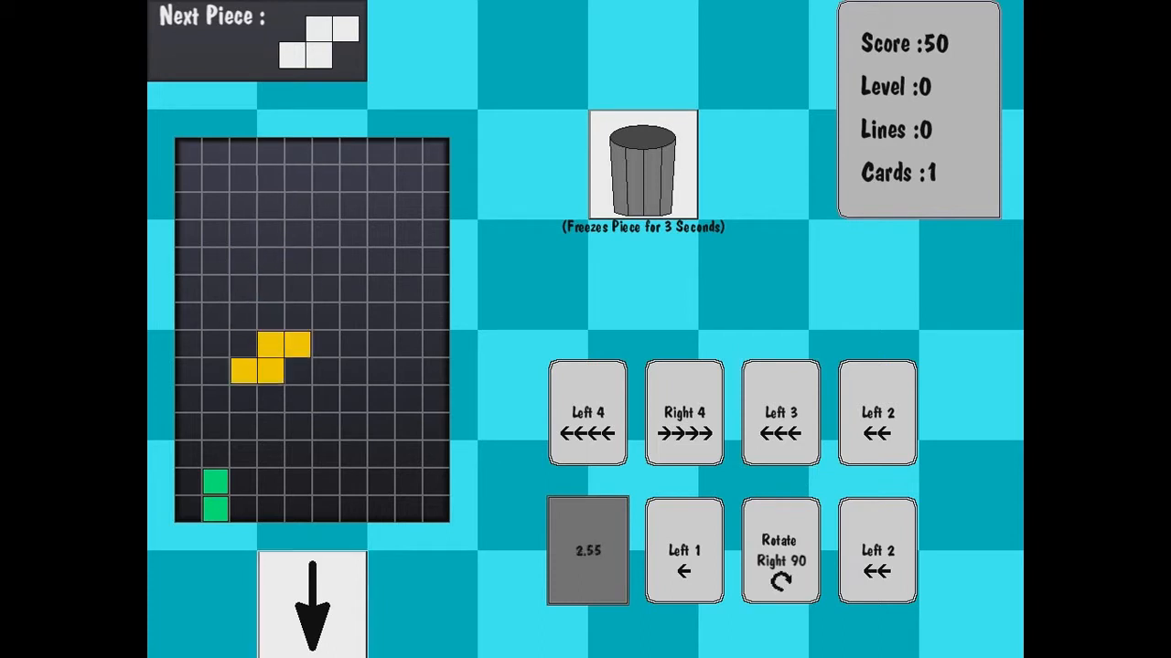
pyautogui.click(780, 549)
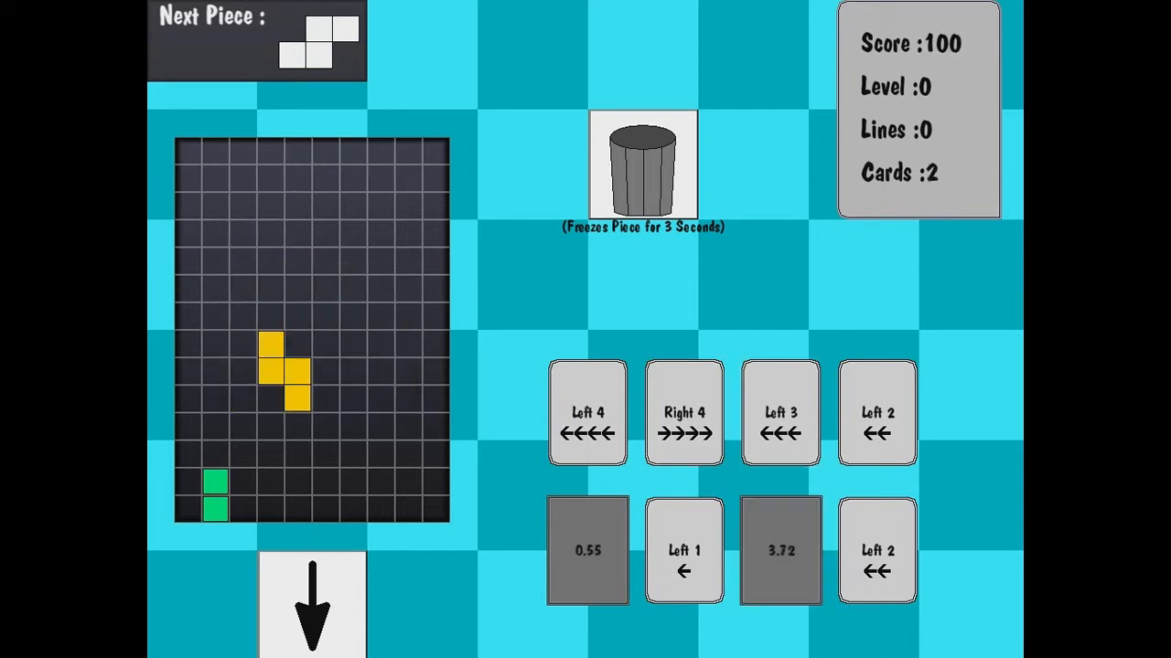
pyautogui.click(684, 549)
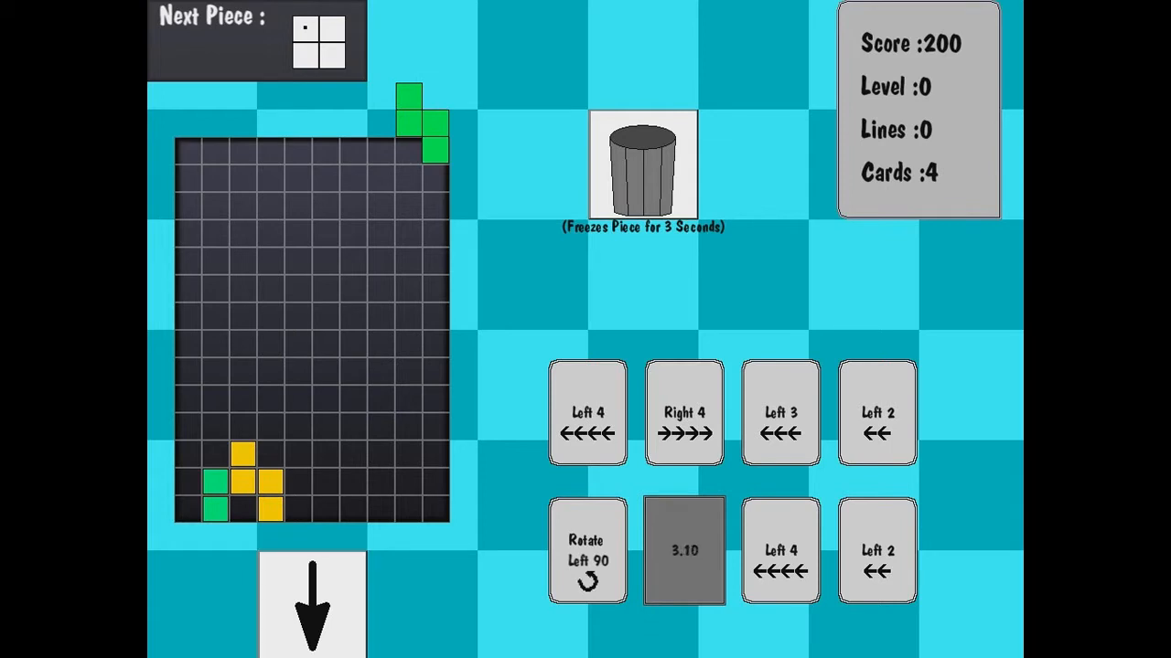
pyautogui.click(780, 412)
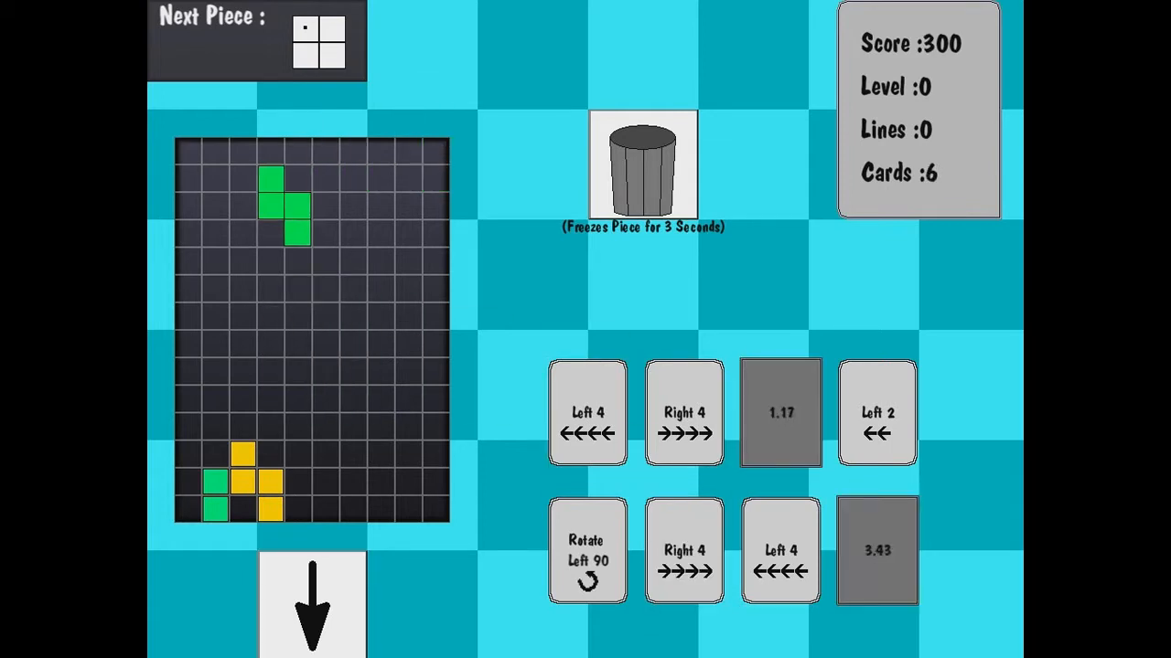
pyautogui.click(780, 411)
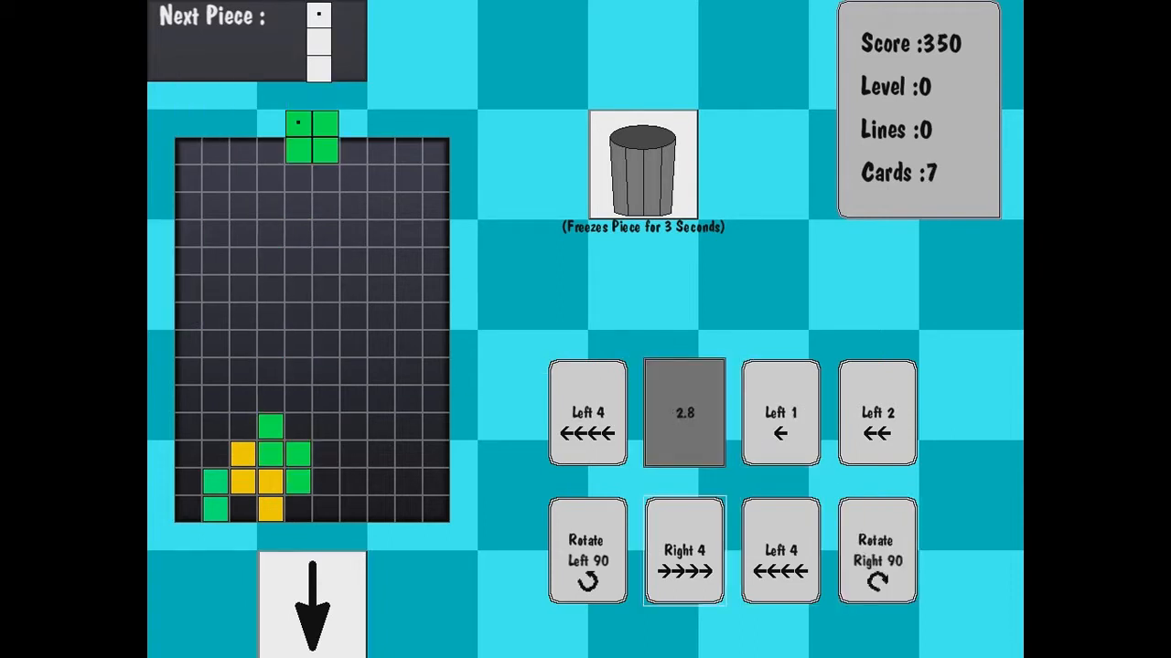
pyautogui.click(684, 550)
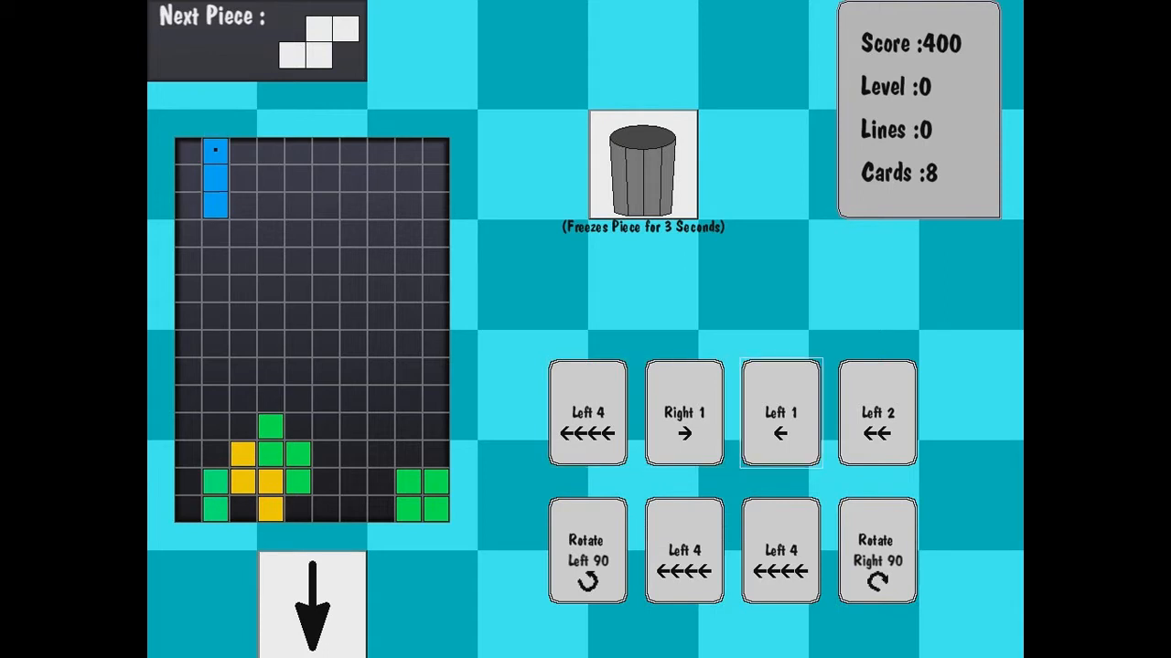
# Place the blue, green domino, pink and lime pieces, reaching 800 points and level 1.
pyautogui.click(781, 411)
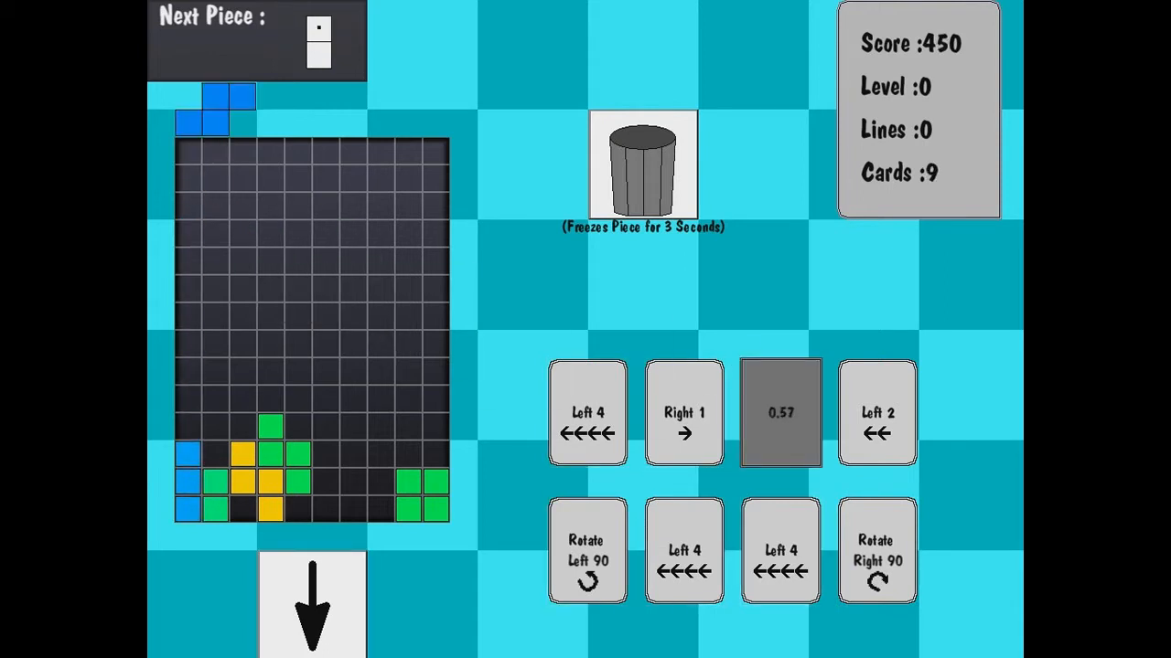
pyautogui.click(780, 412)
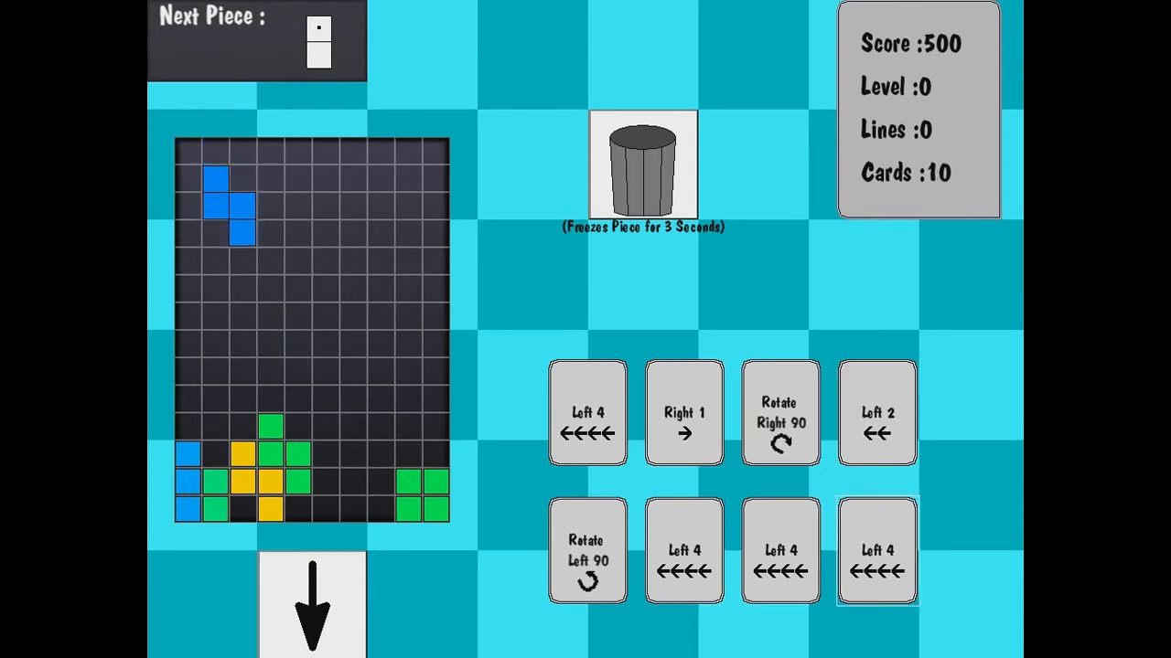
pyautogui.click(780, 412)
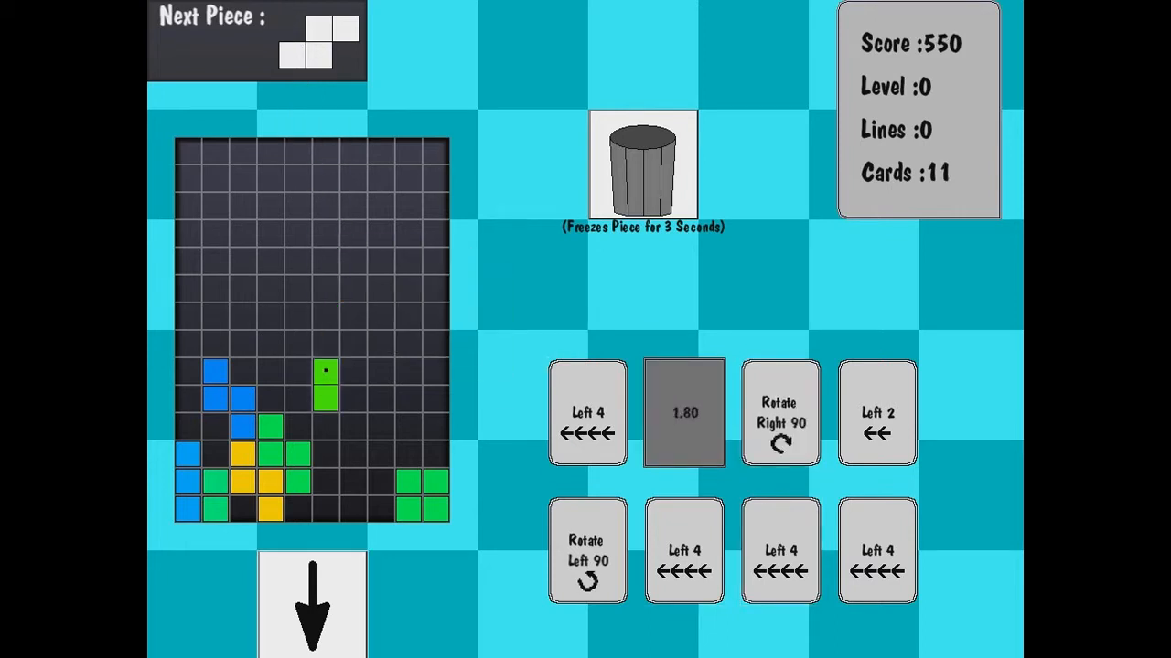
pyautogui.click(684, 412)
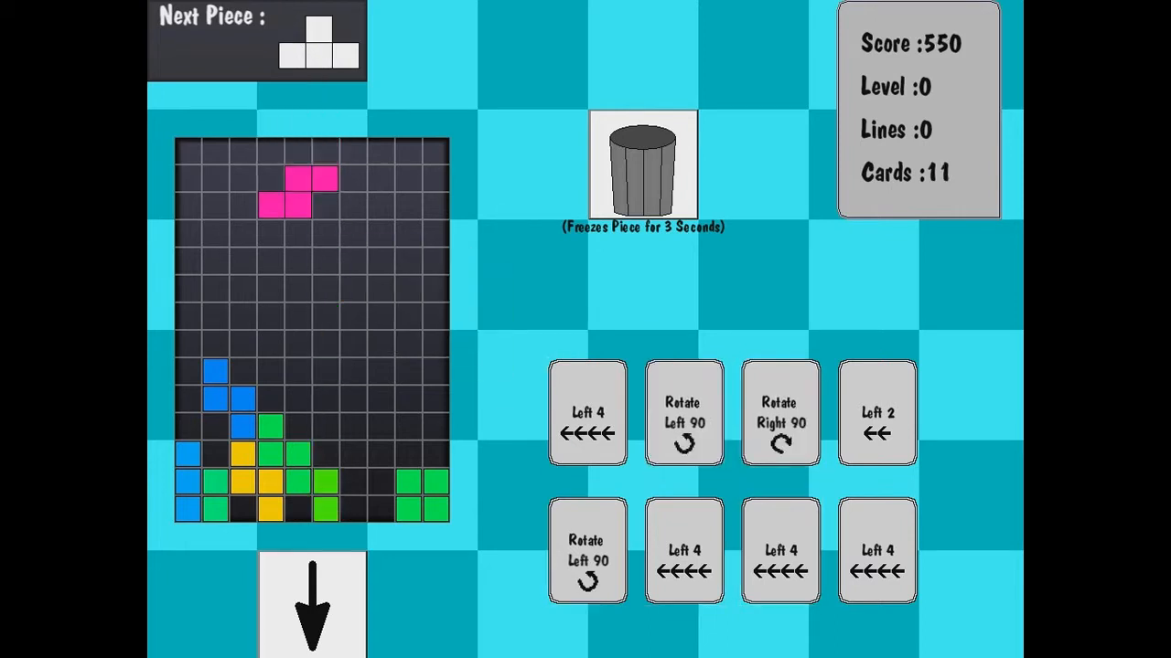
pyautogui.click(684, 413)
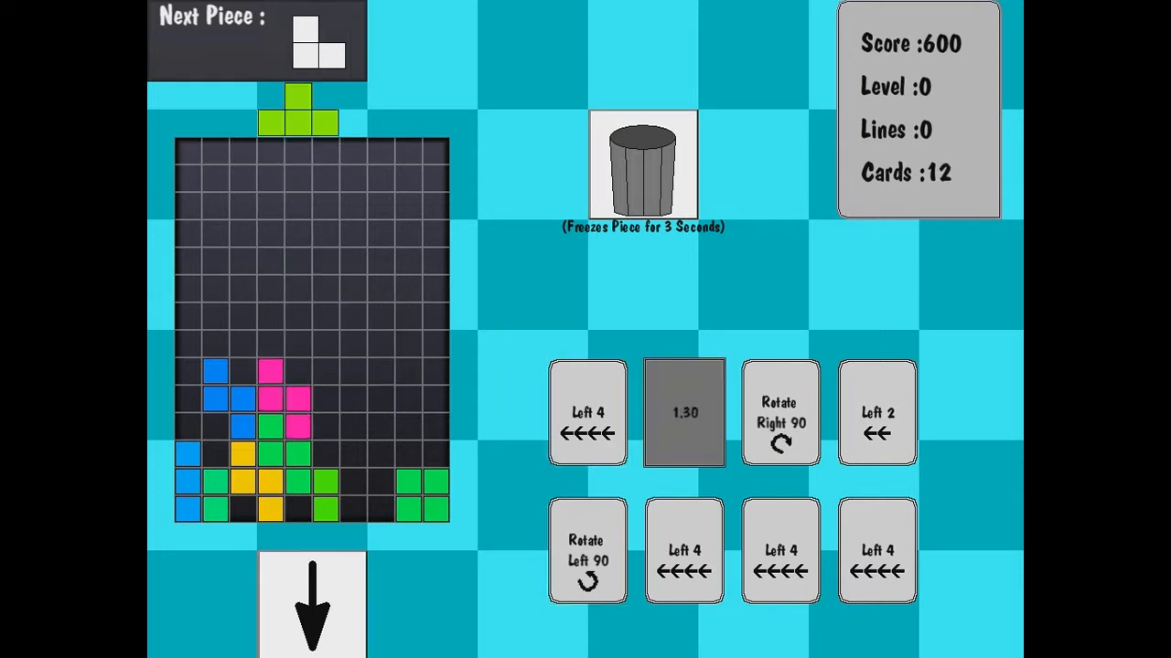
pyautogui.click(685, 413)
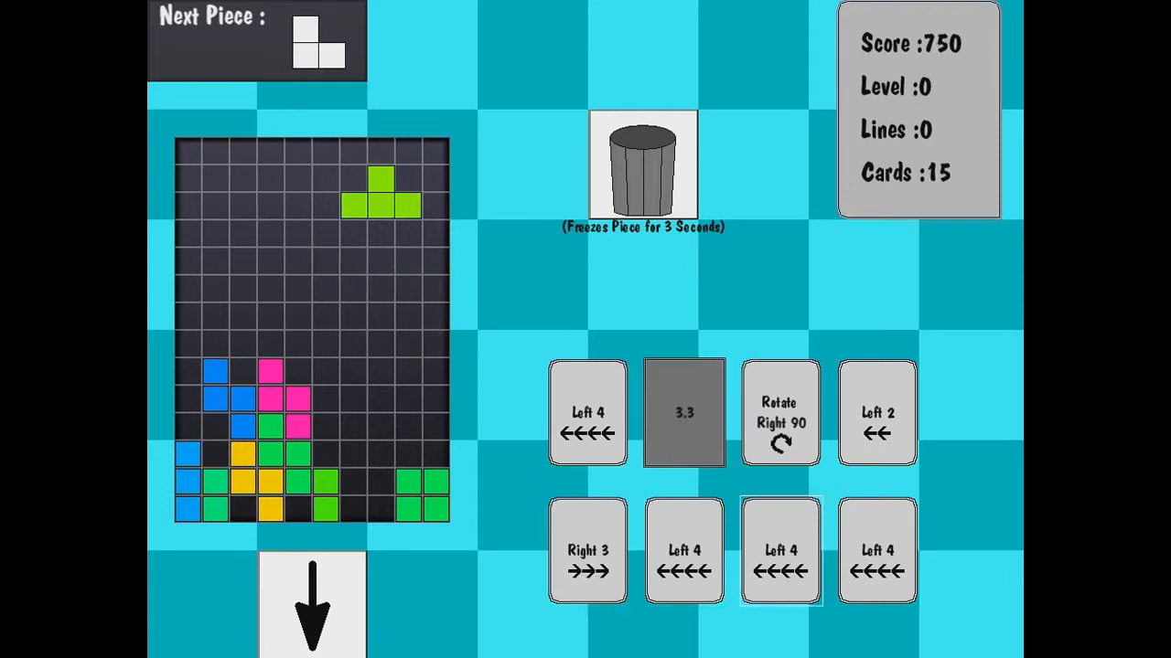
pyautogui.click(780, 413)
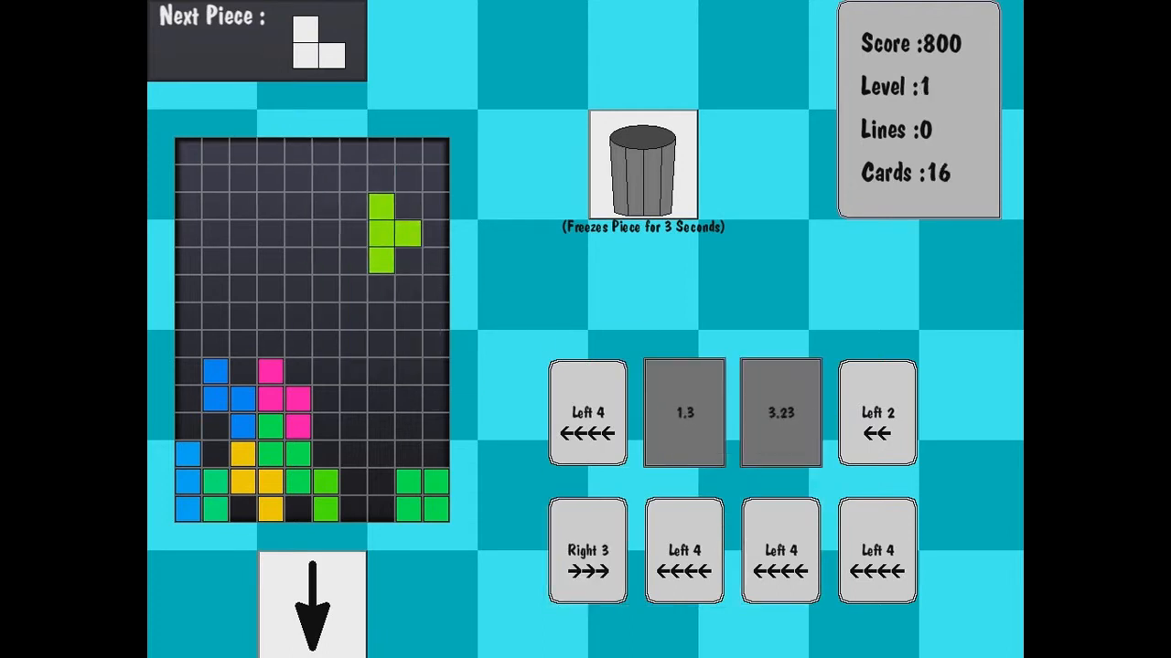
pyautogui.click(684, 412)
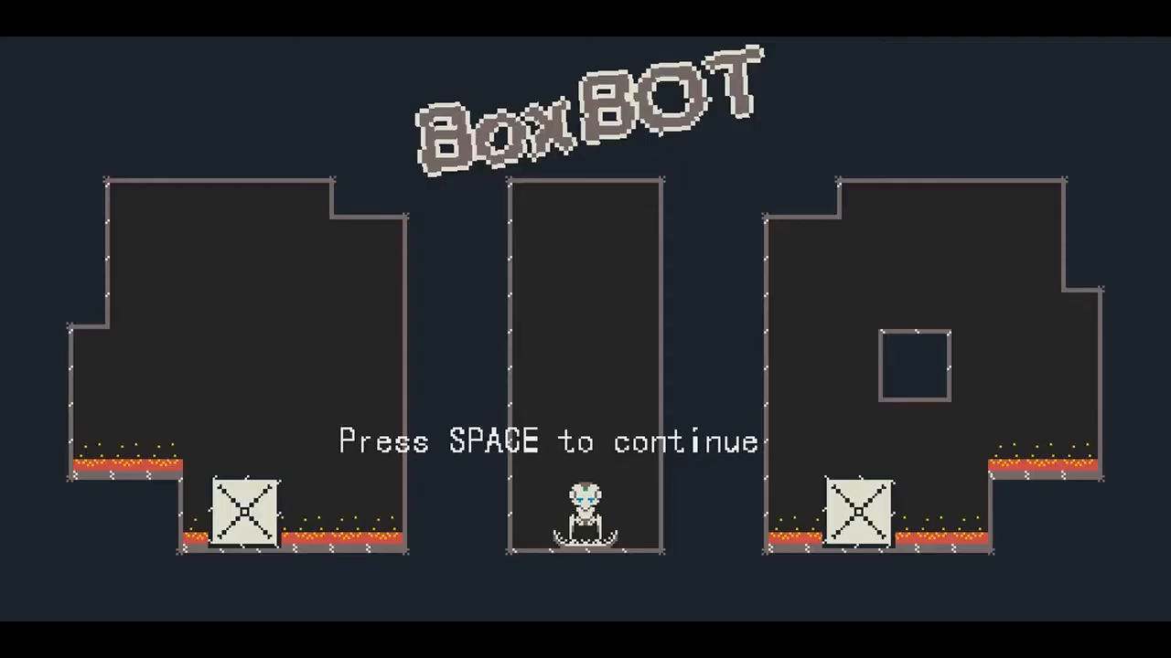
# Continue past the BoxBOT title screen into the game.
pyautogui.press('space')
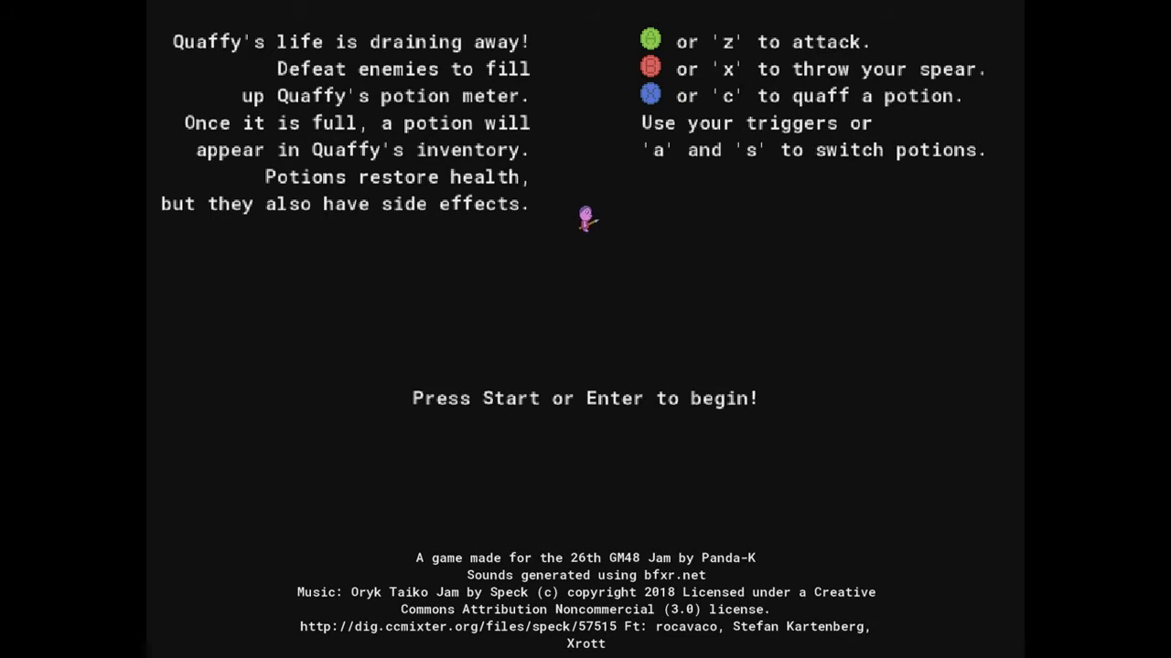
# Start and play Quaffy's Last Swig, then advance to The Breakout's title screen.
pyautogui.press('enter')
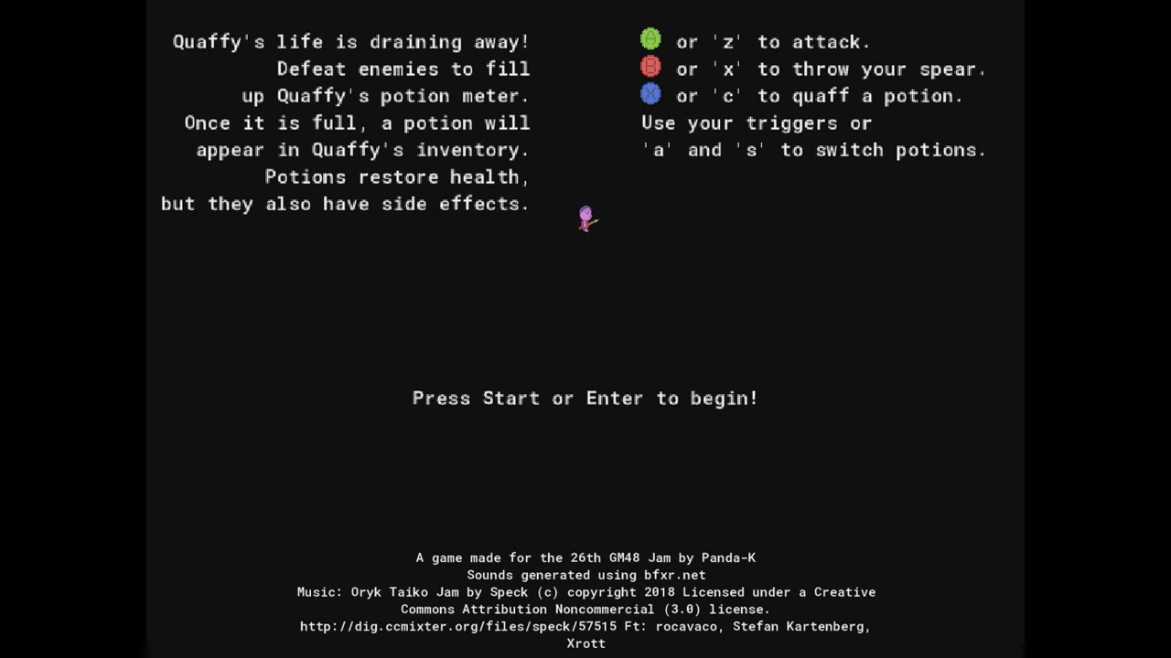
pyautogui.press('enter')
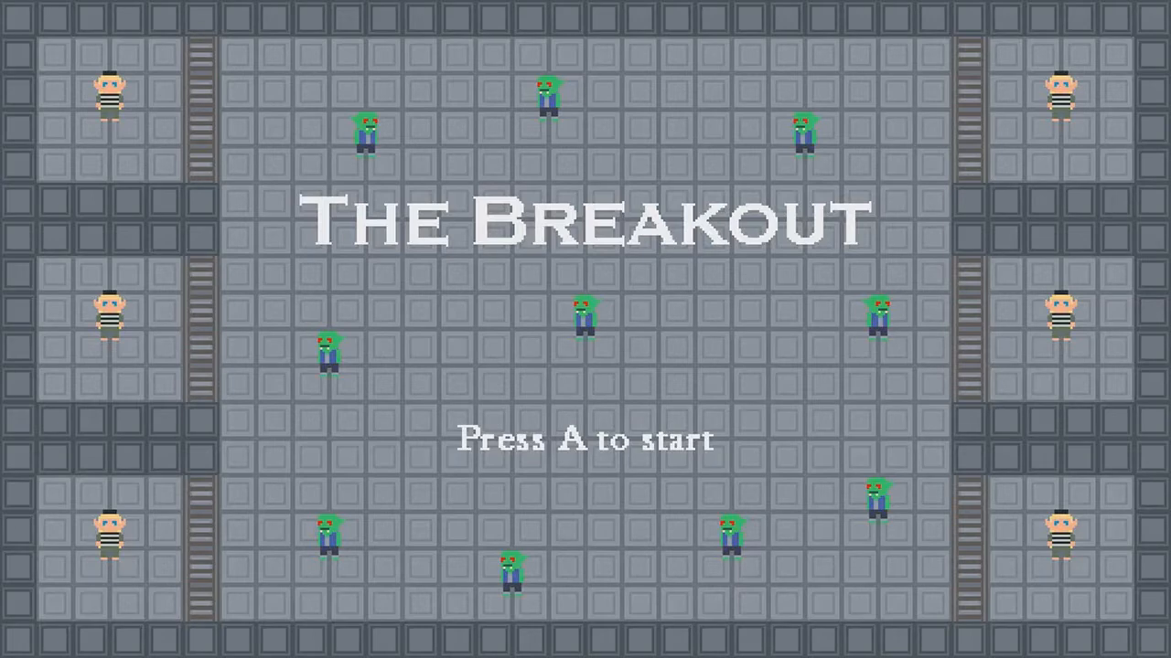
# Start The Breakout from its title screen with the A key.
pyautogui.press('a')
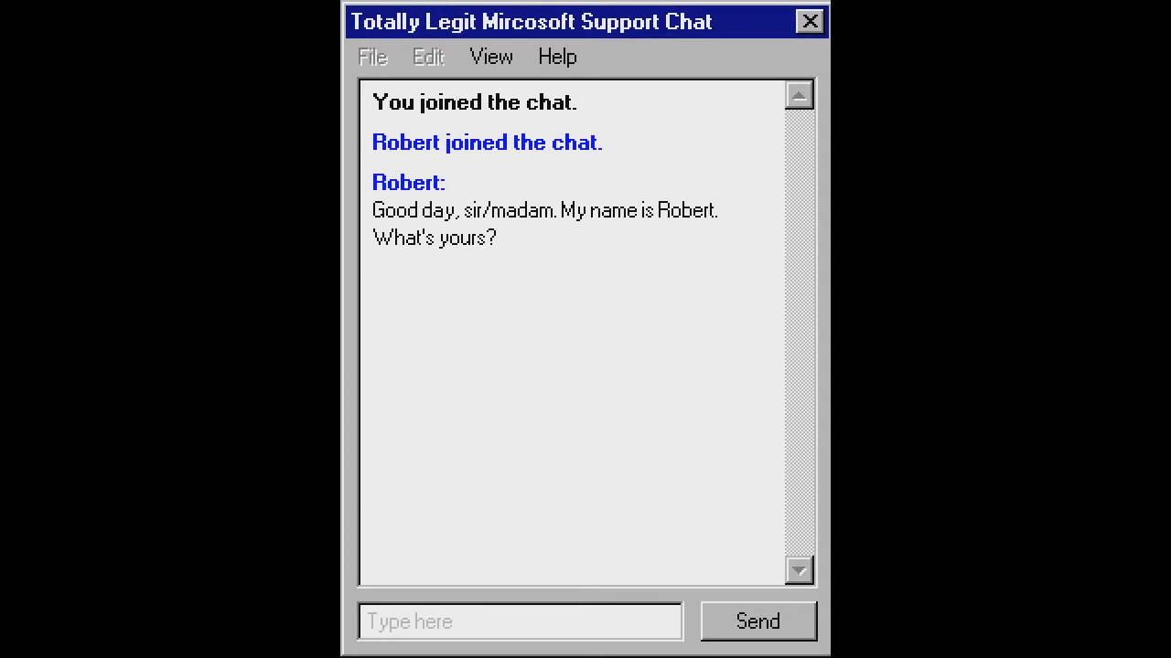
# Reply to the support agent with your name and 'You too', then read on.
pyautogui.click(519, 622)
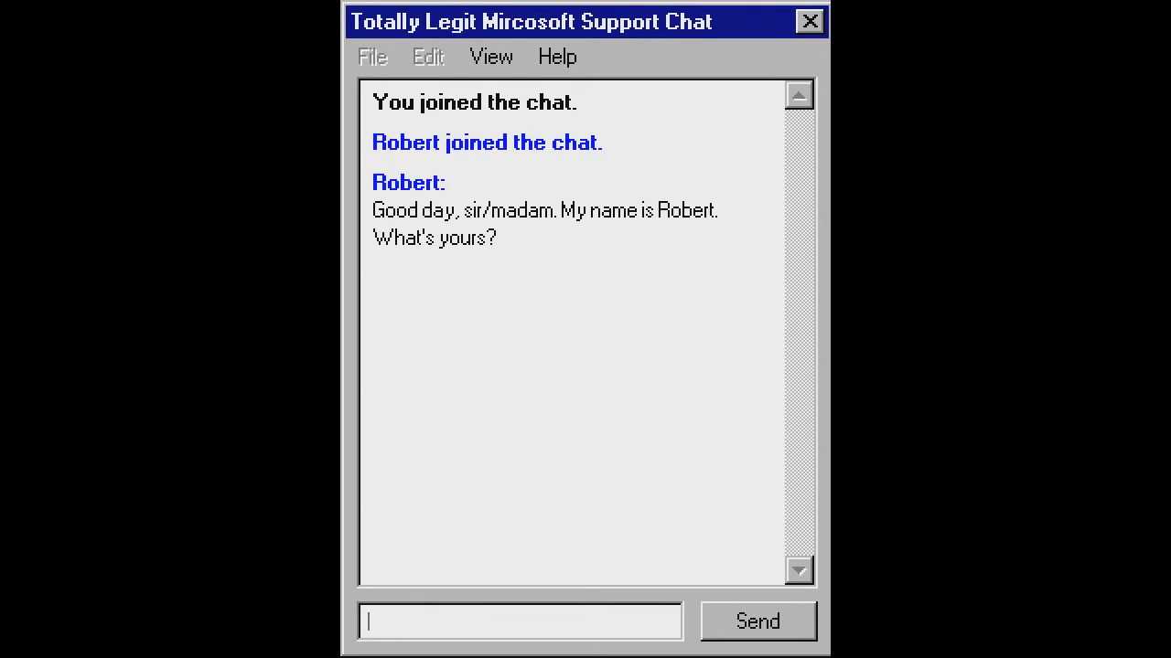
pyautogui.click(757, 621)
pyautogui.write('You too')
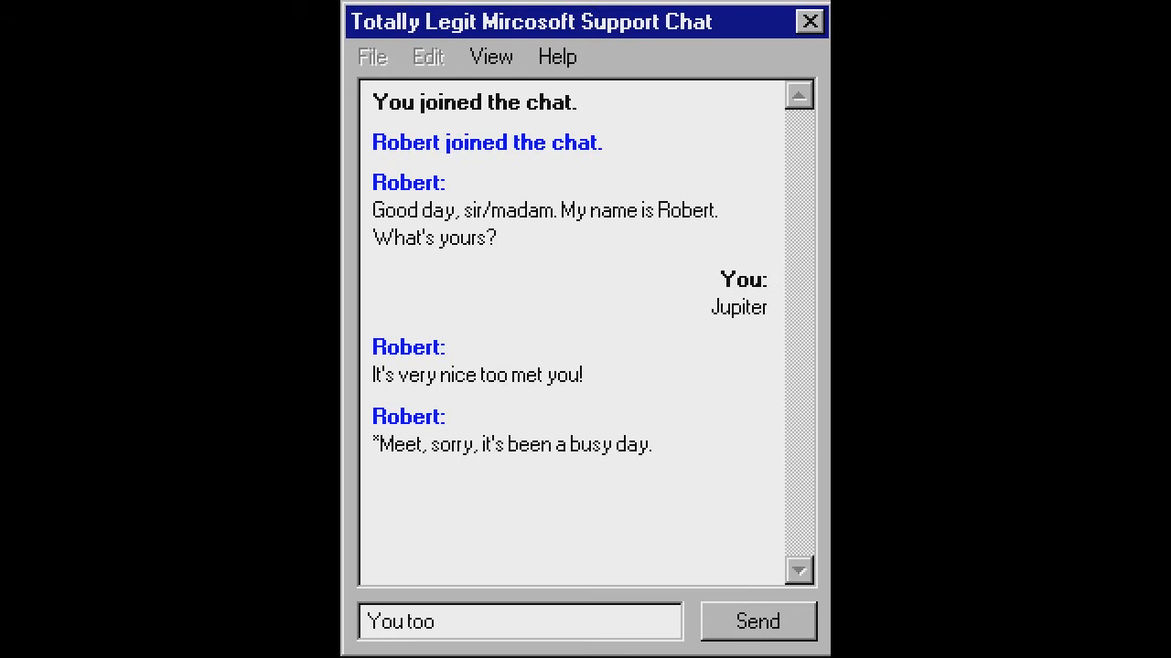
pyautogui.click(757, 621)
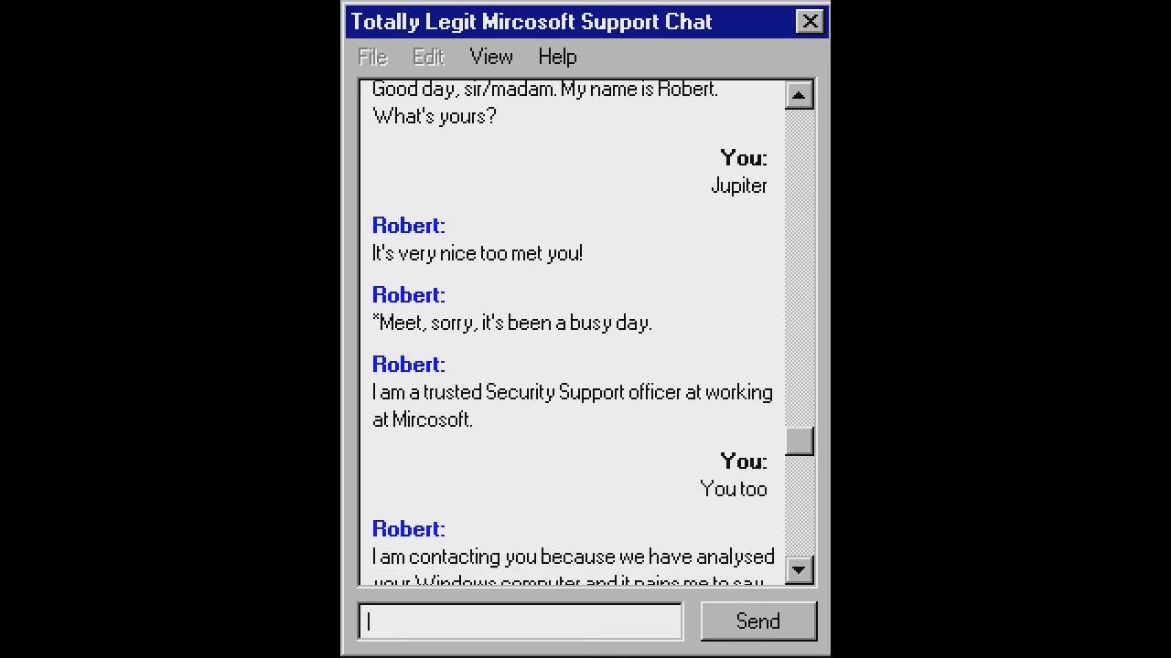
pyautogui.scroll(-3)
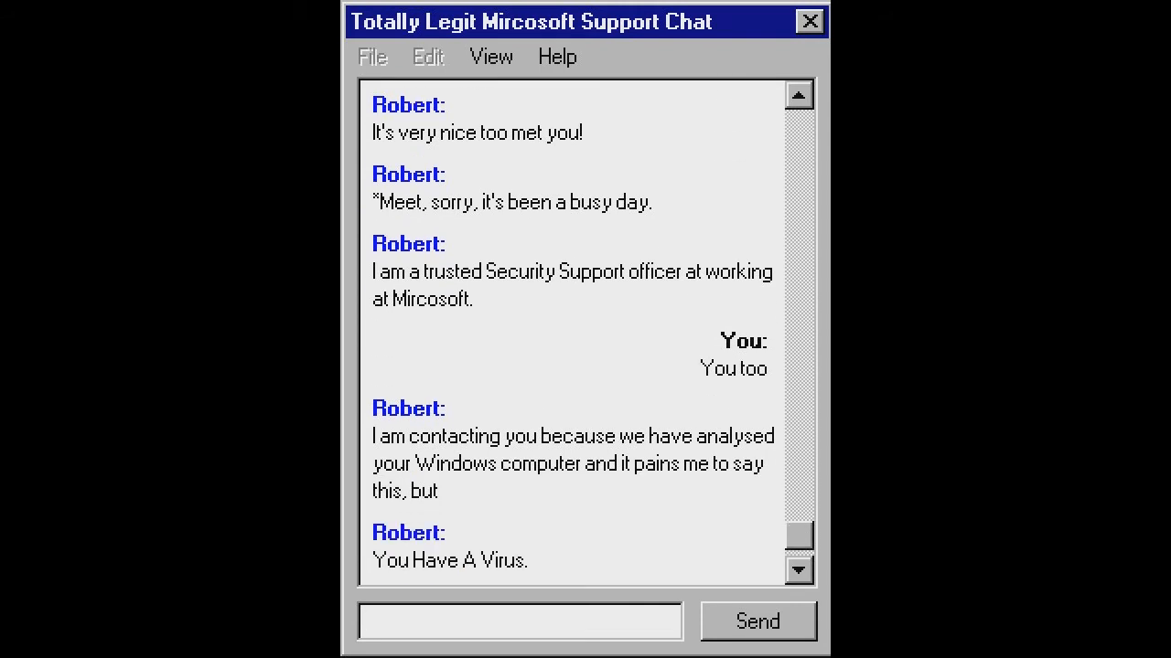
pyautogui.scroll(-3)
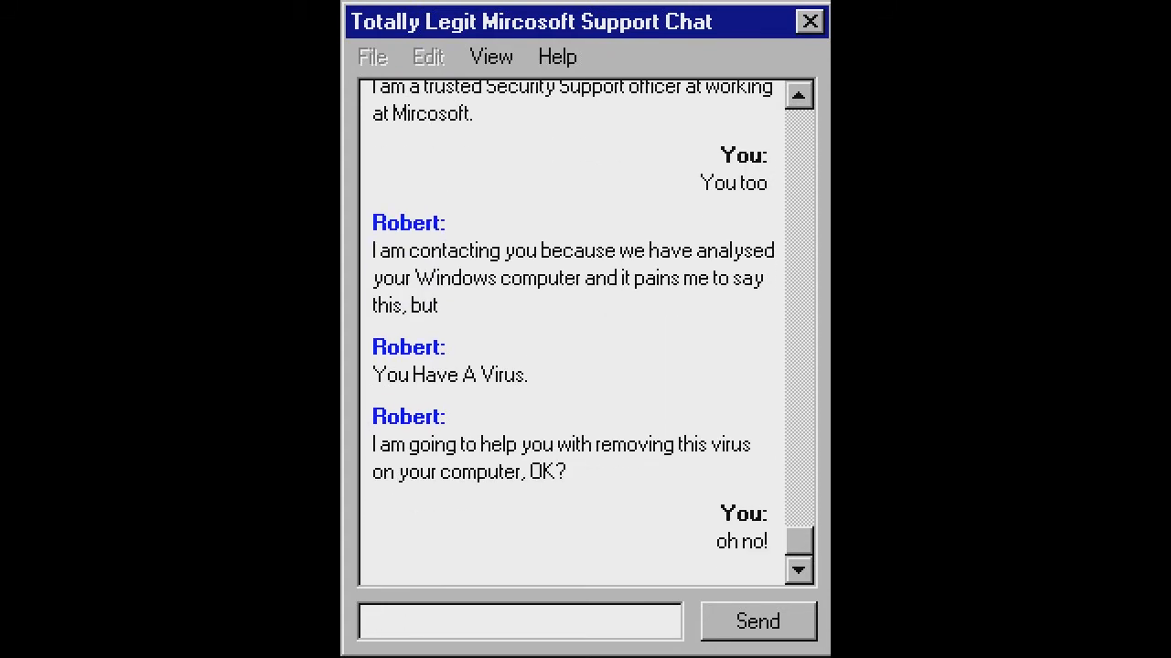
# Reply 'Okay' and follow the chat until permissions are received.
pyautogui.click(519, 621)
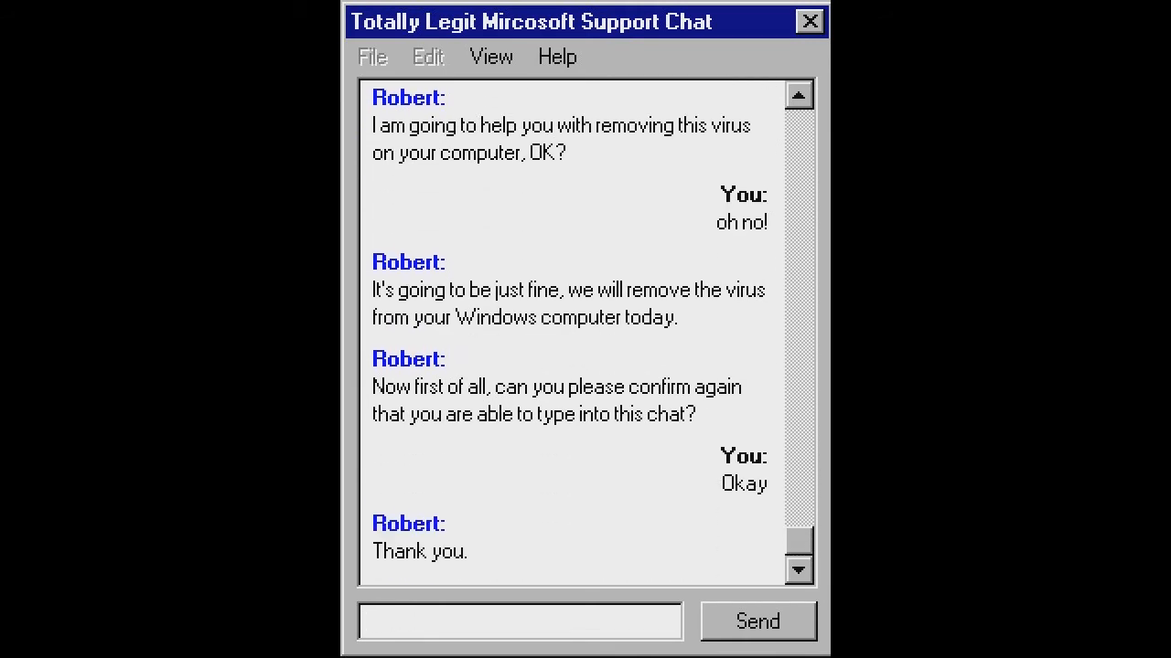
pyautogui.scroll(-3)
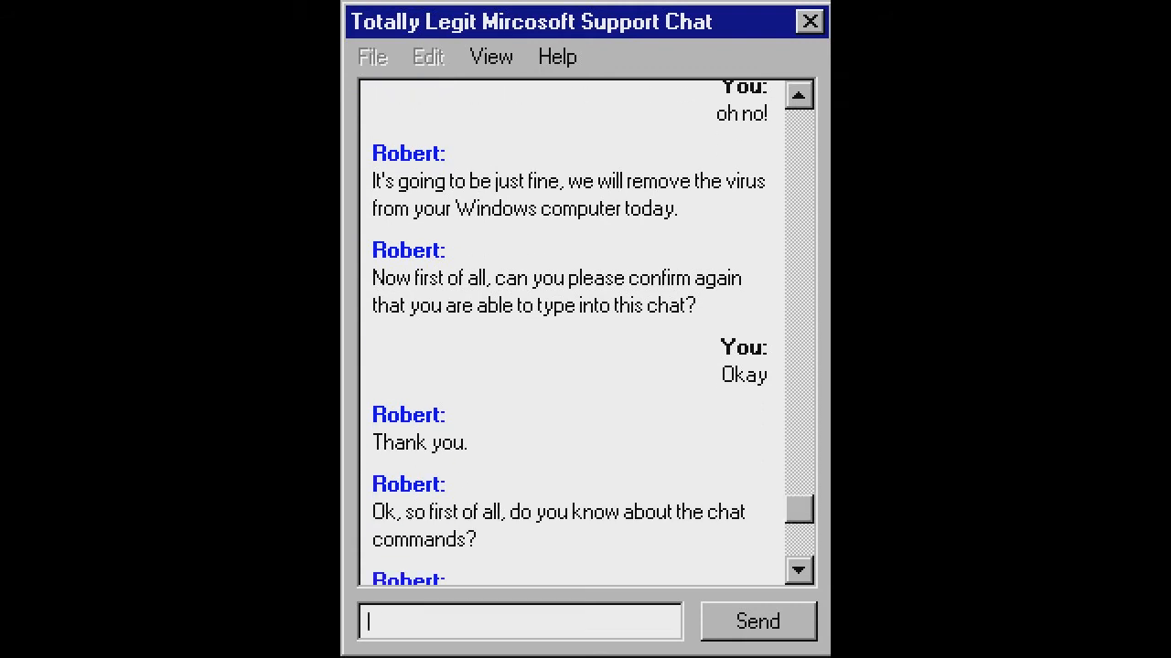
pyautogui.scroll(-3)
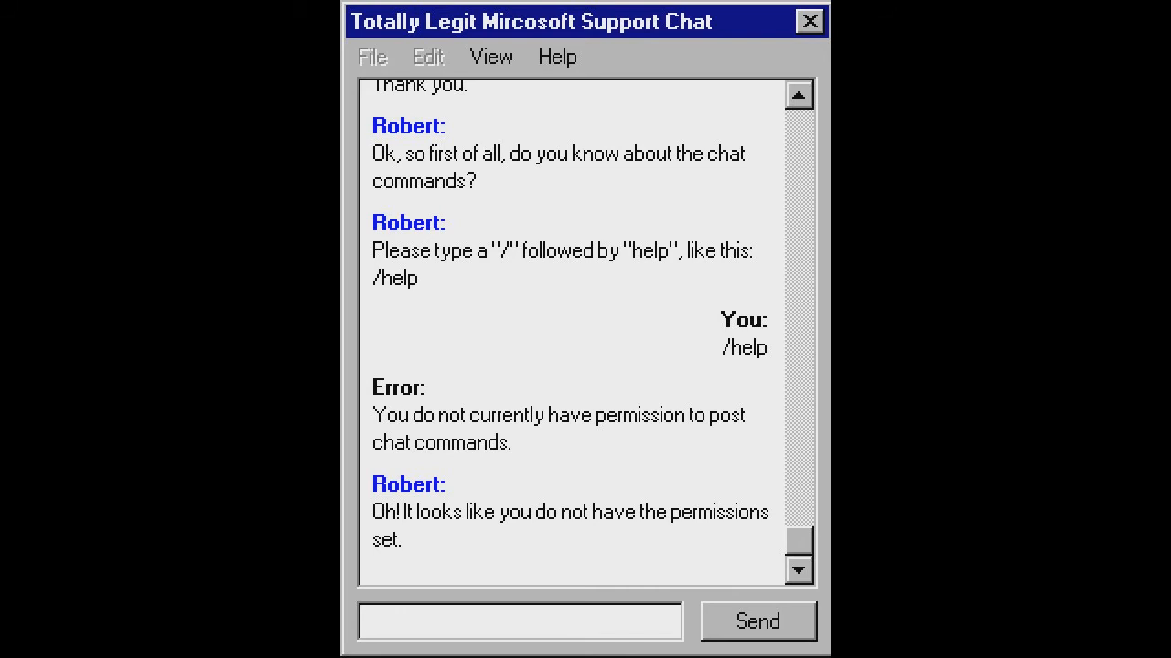
pyautogui.scroll(-3)
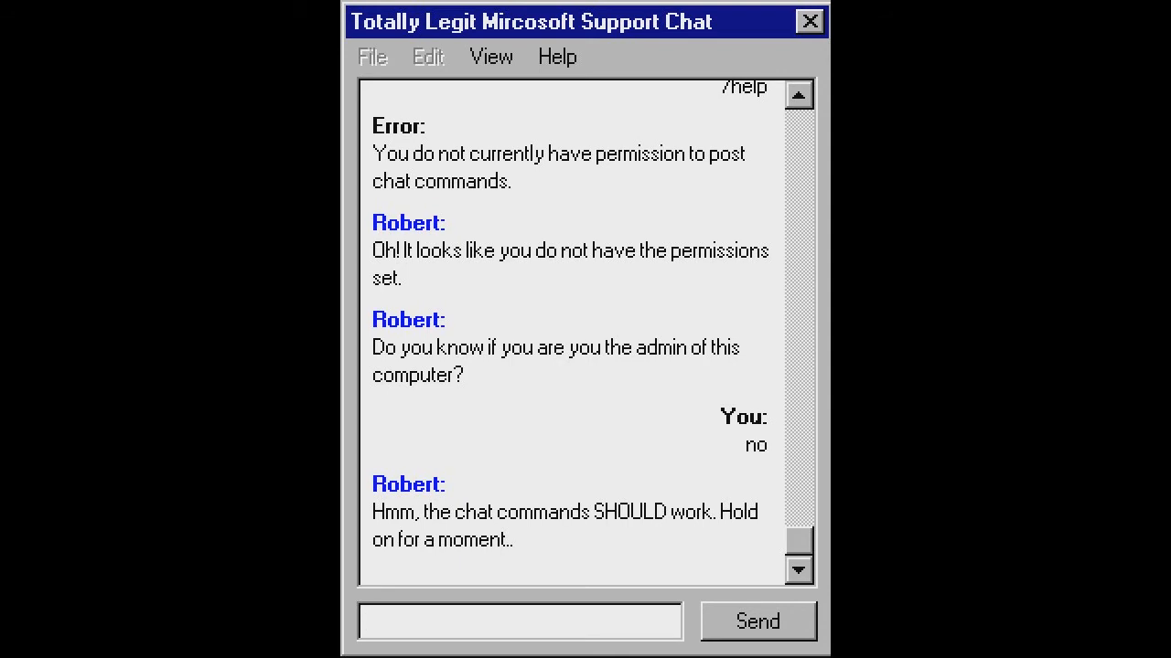
pyautogui.click(518, 622)
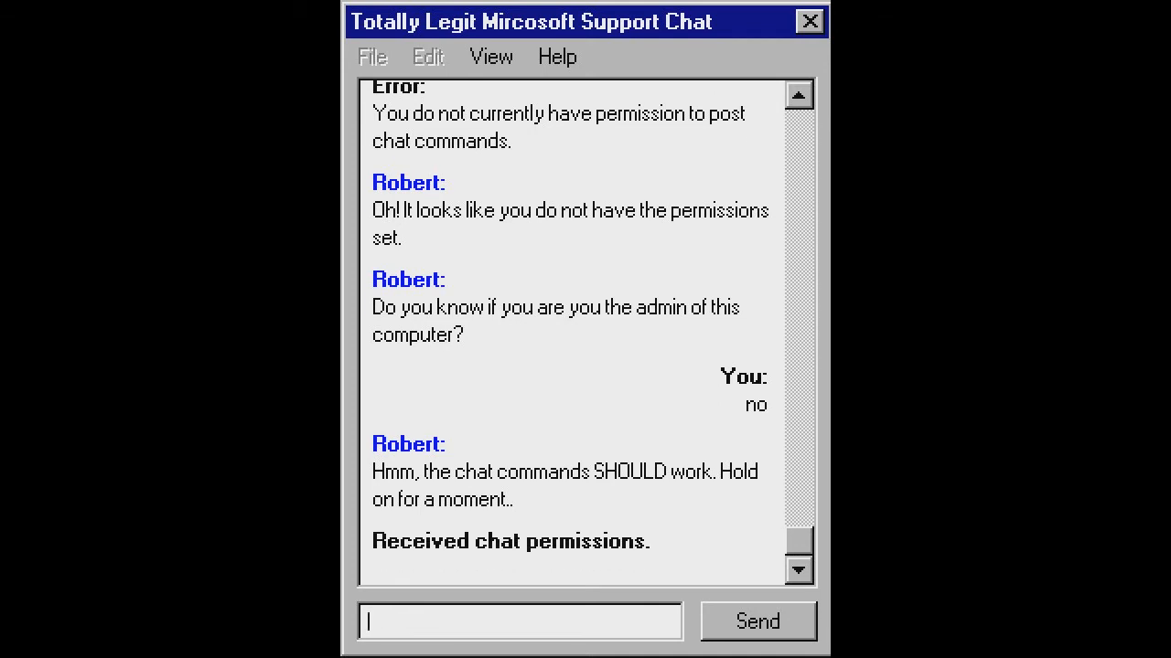
# Send /help for the command list, then send /open msdos after permissions are revoked.
pyautogui.write('/h')
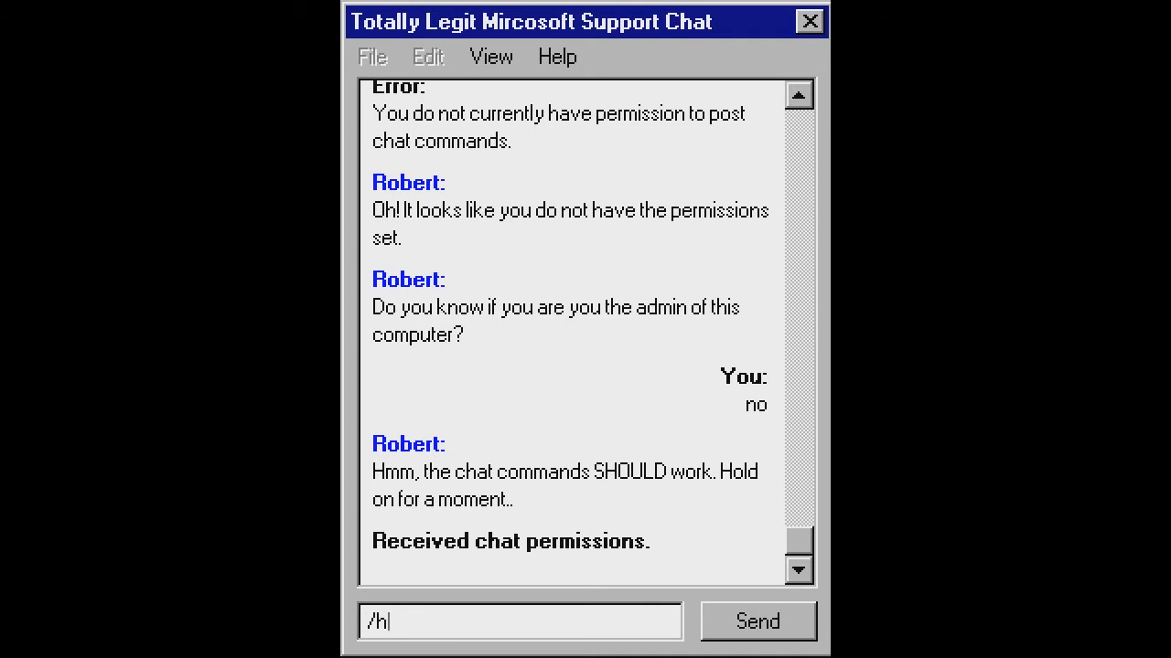
pyautogui.click(757, 622)
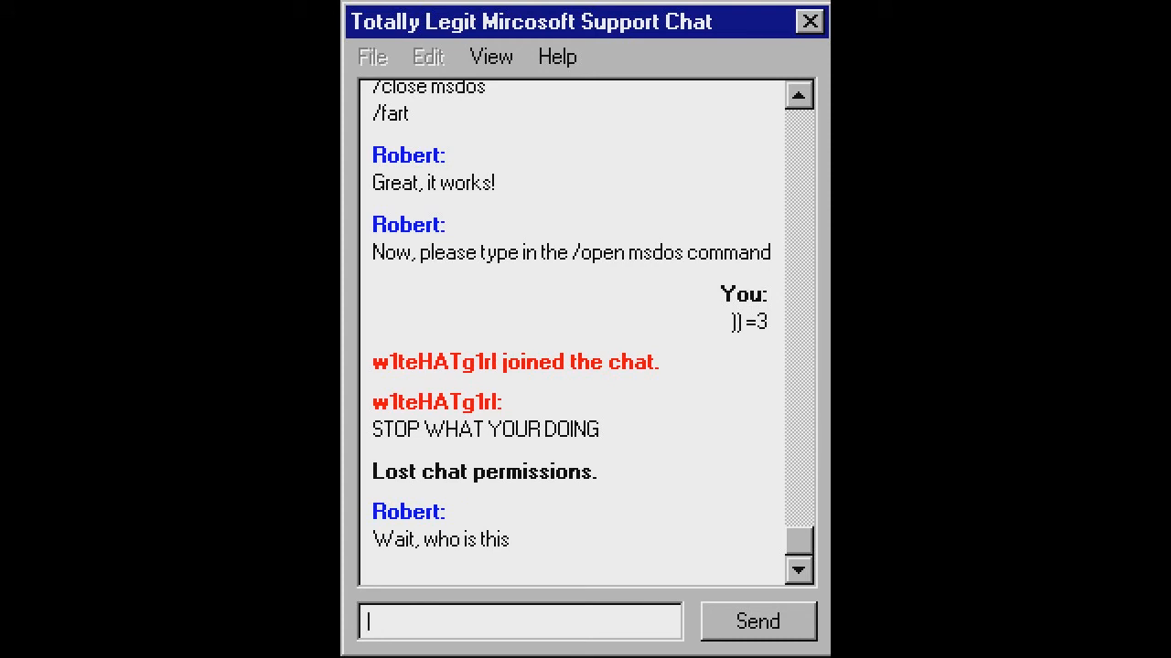
pyautogui.write('/open ms')
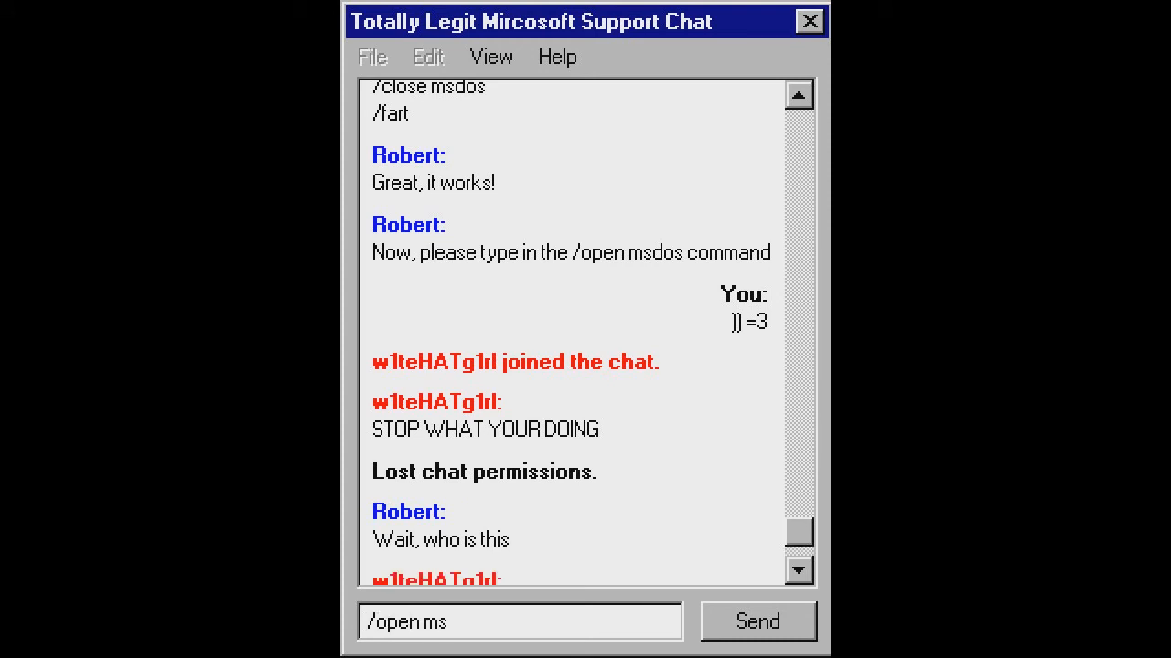
pyautogui.click(756, 622)
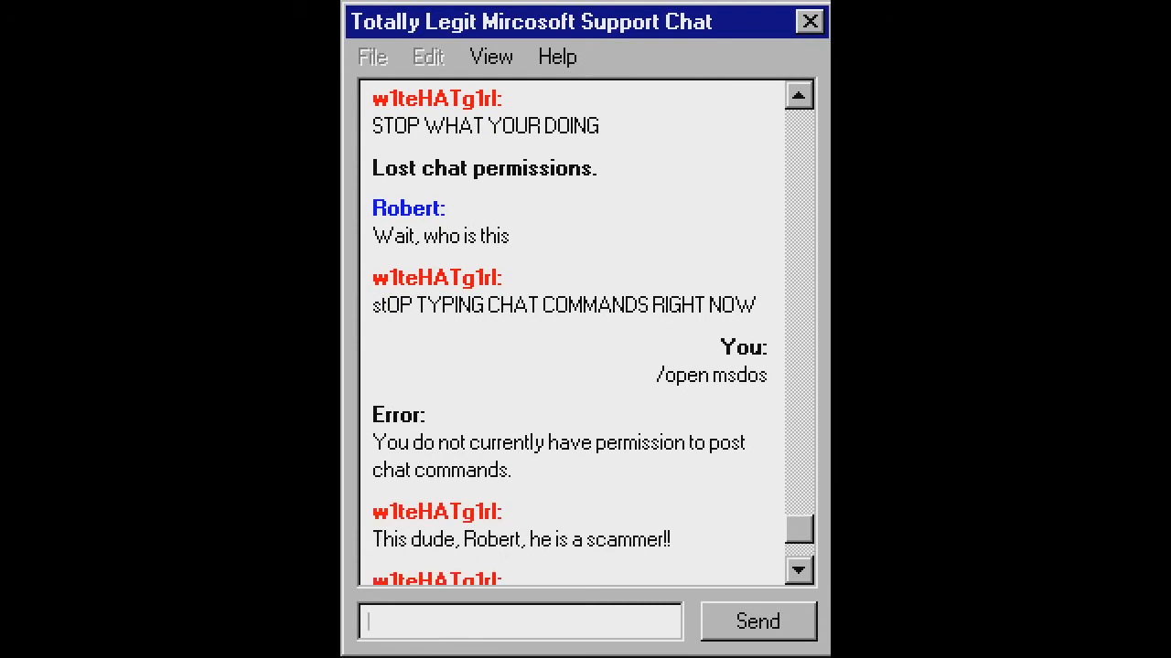
# Read the scam warning, send a thank-you reply, and read the agent's insistence.
pyautogui.scroll(-3)
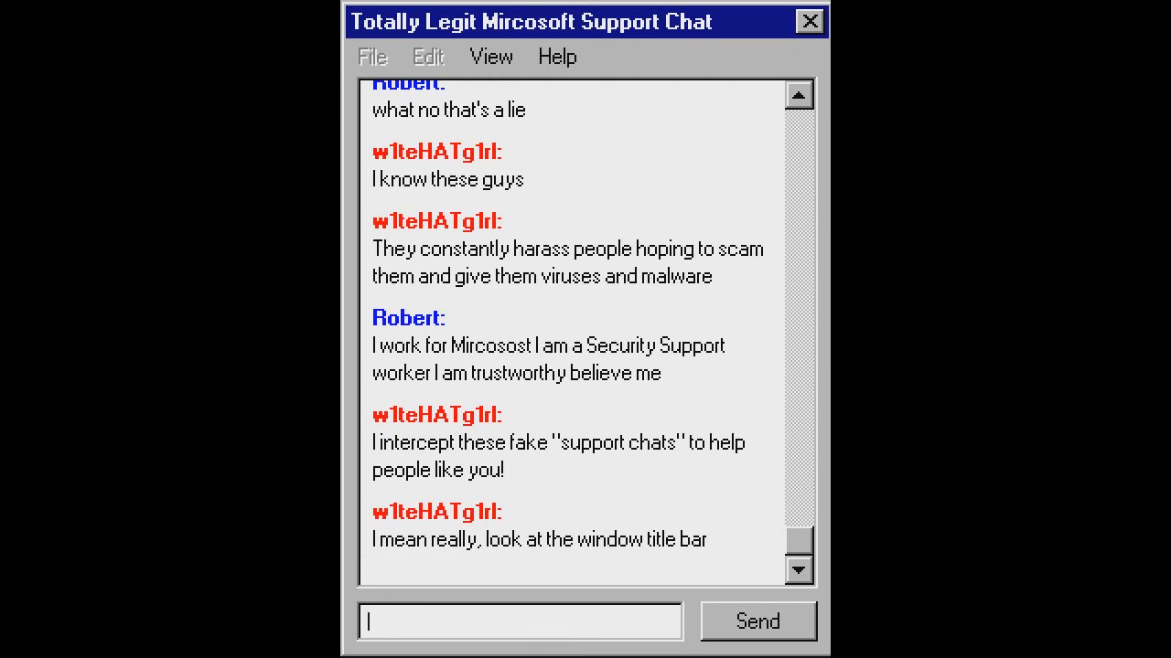
pyautogui.scroll(-3)
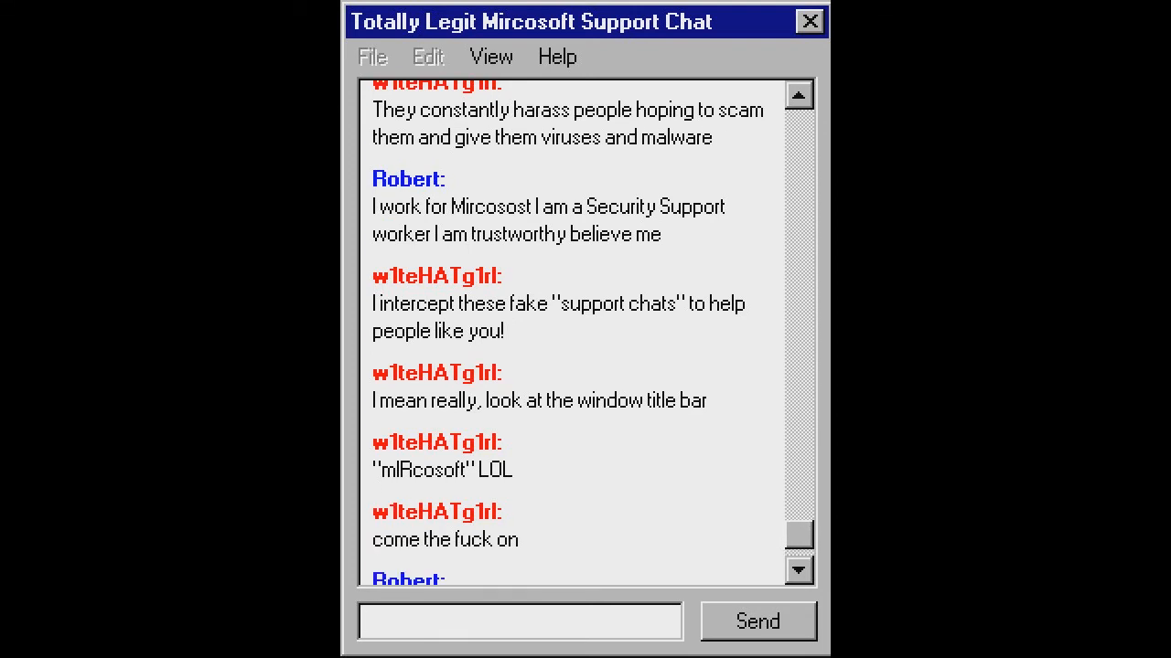
pyautogui.click(757, 622)
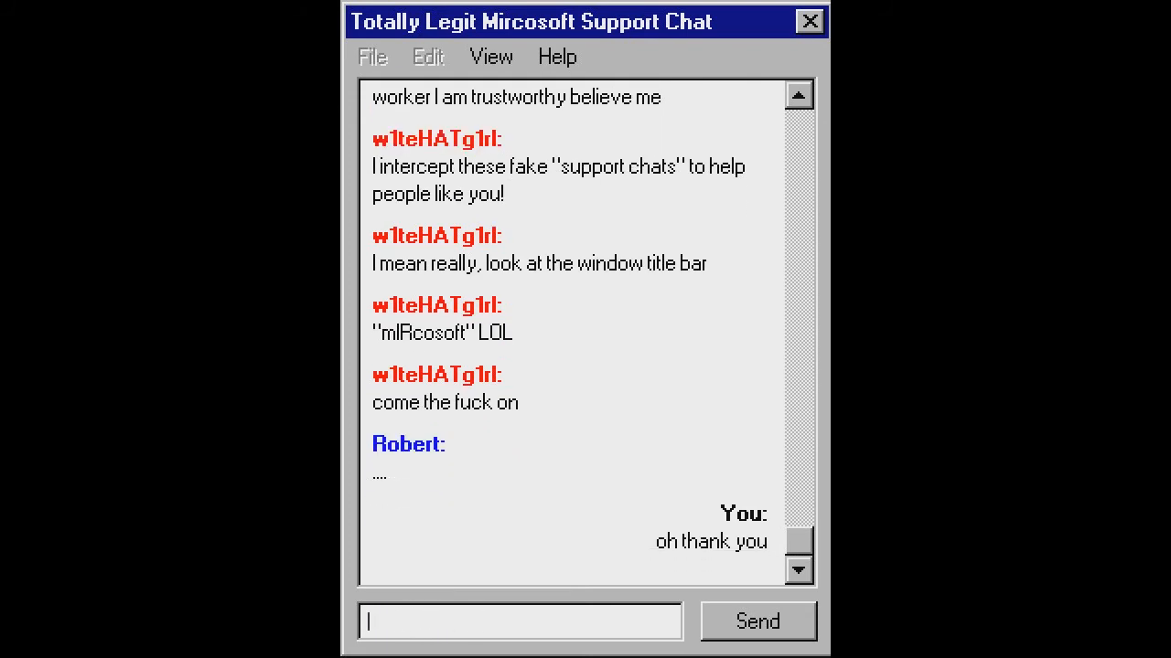
pyautogui.scroll(-3)
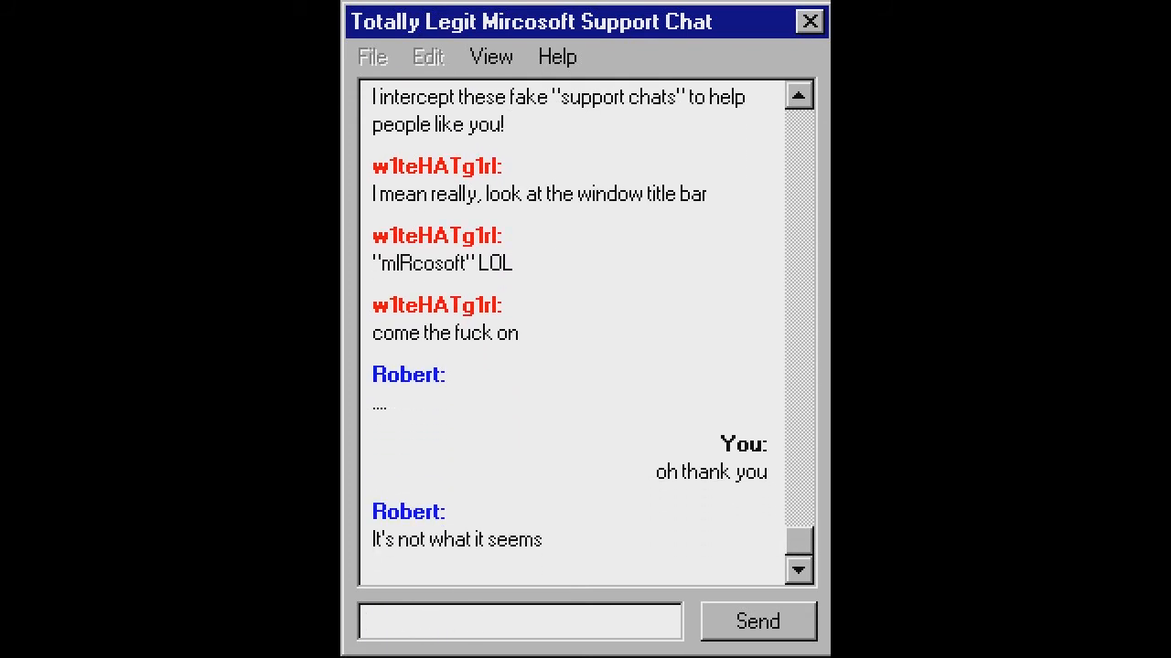
pyautogui.scroll(-3)
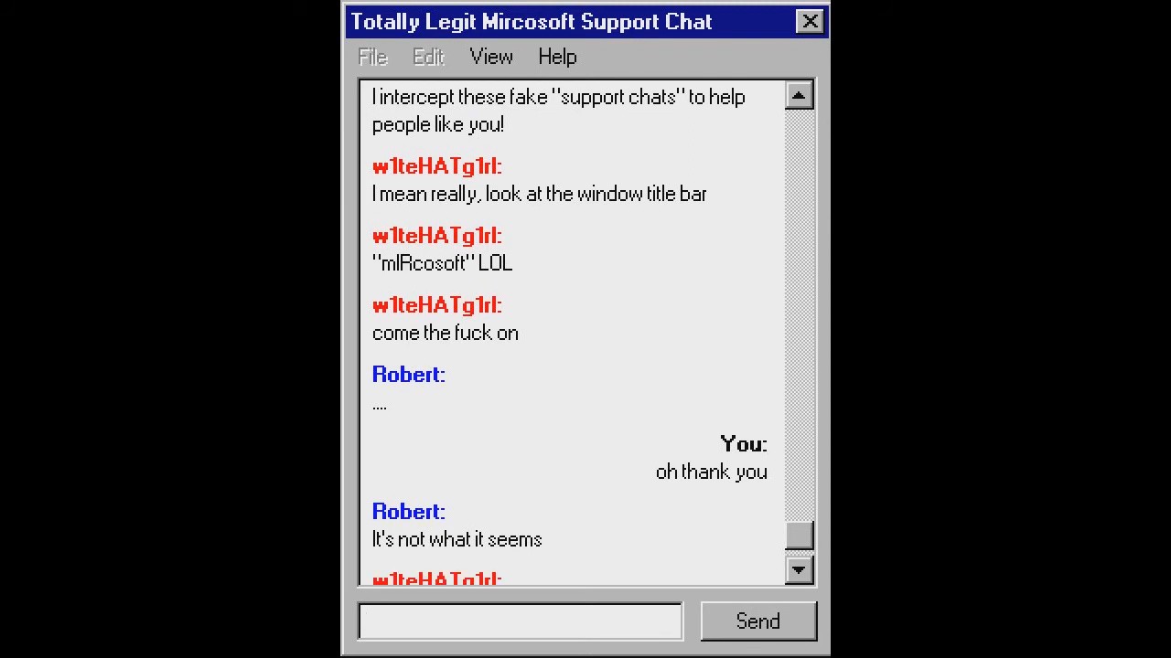
pyautogui.scroll(-3)
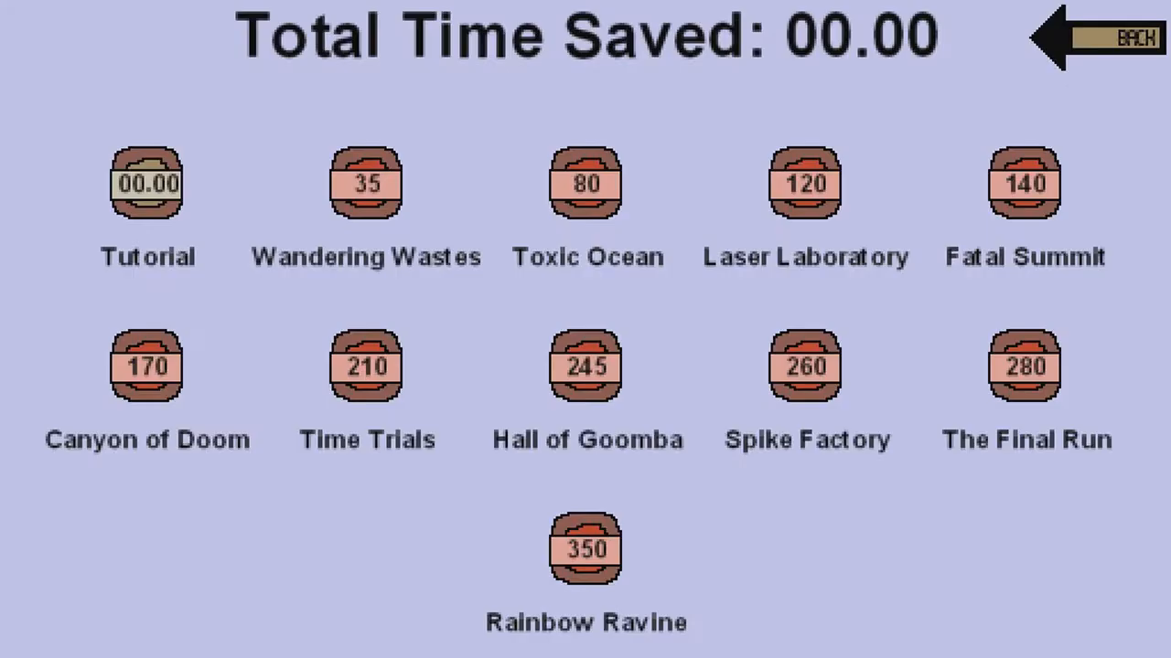
# Clear the Tutorial level with 25.58 seconds saved and start it again.
pyautogui.click(146, 182)
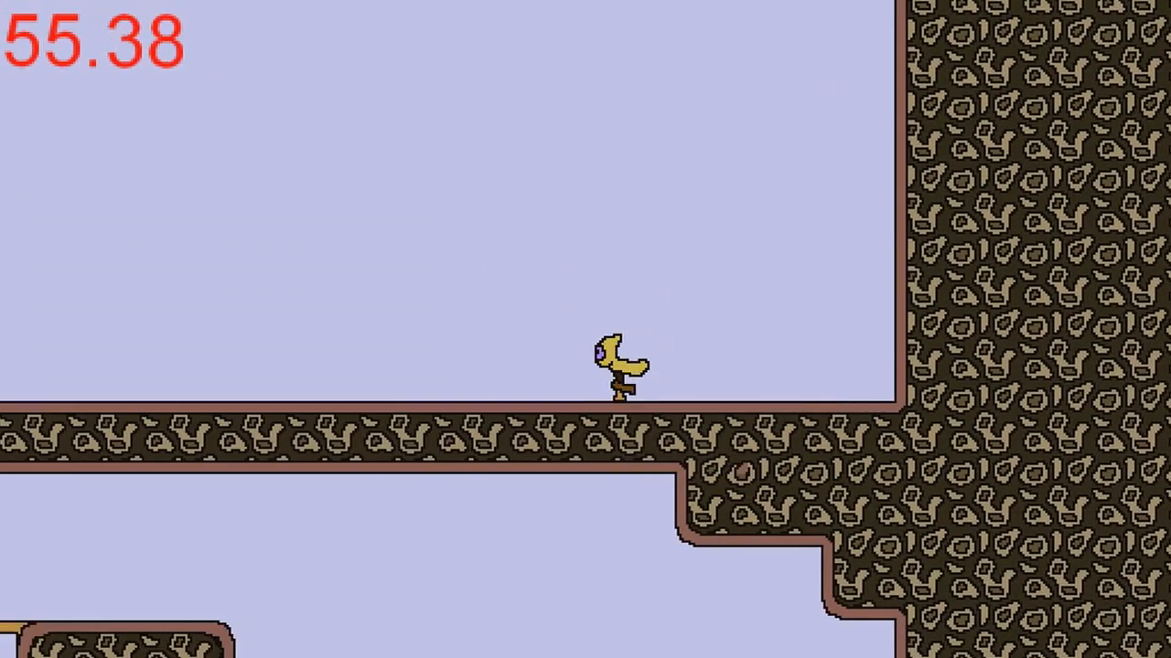
pyautogui.press('space')
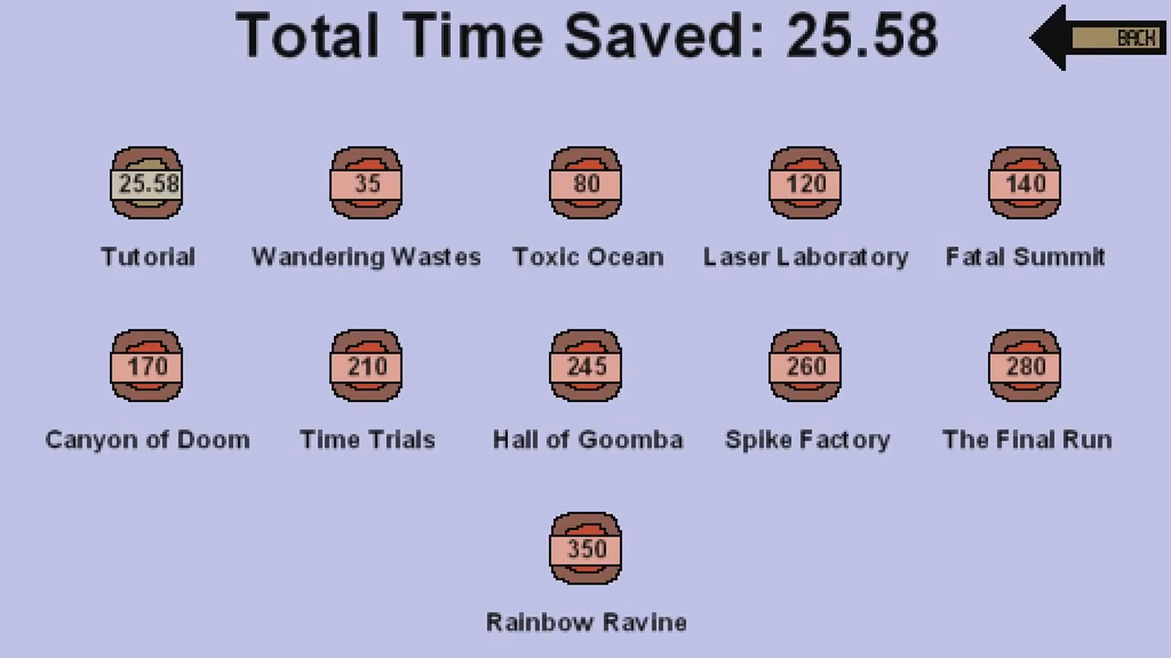
pyautogui.click(147, 183)
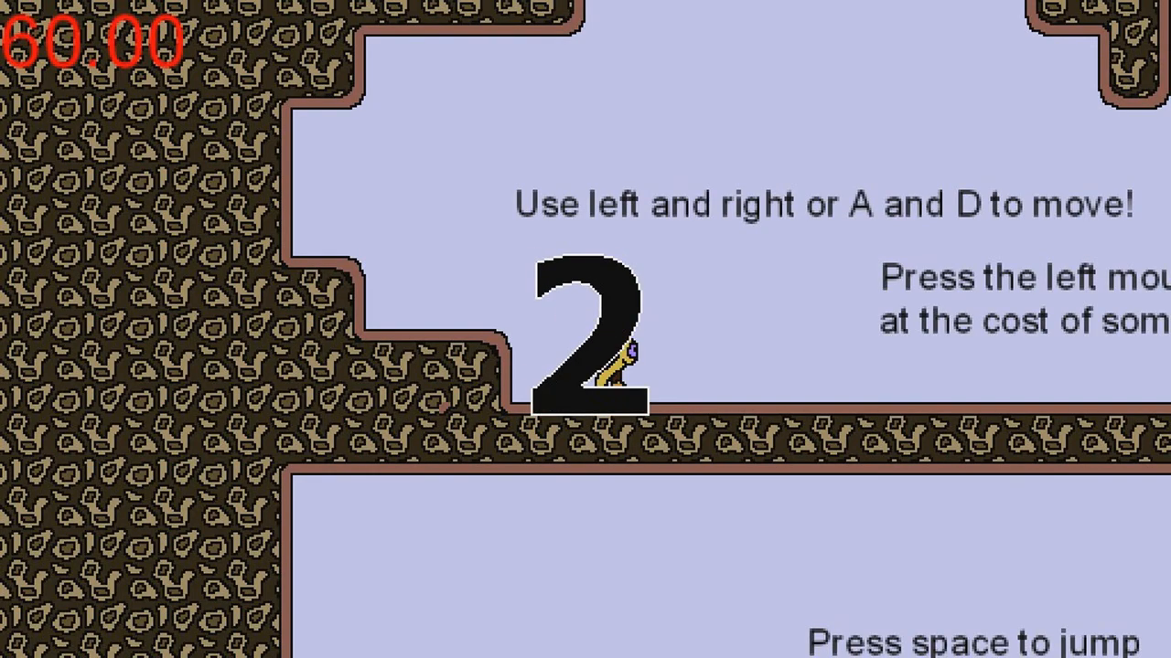